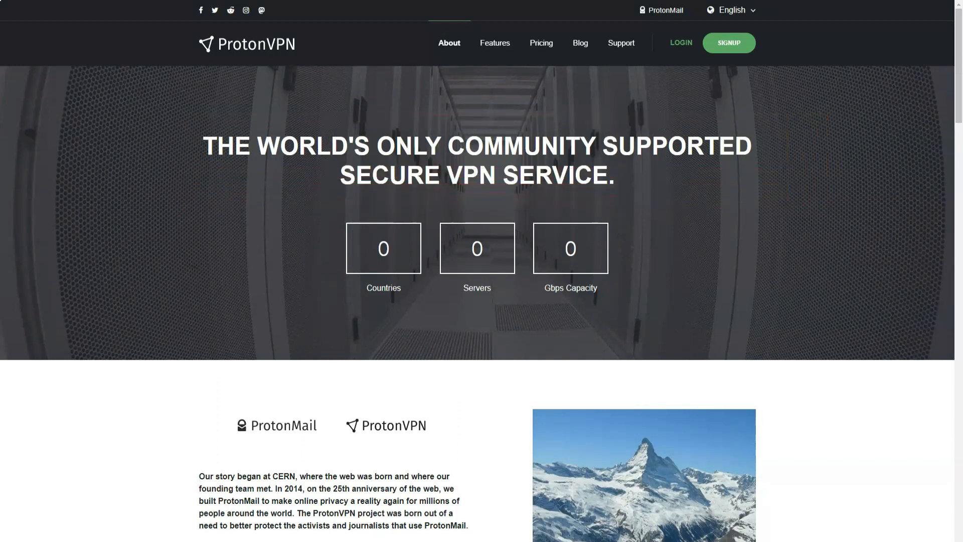
Scroll the About page past the founding story to About Proton Technologies AG and Our Values
scroll(down, 3)
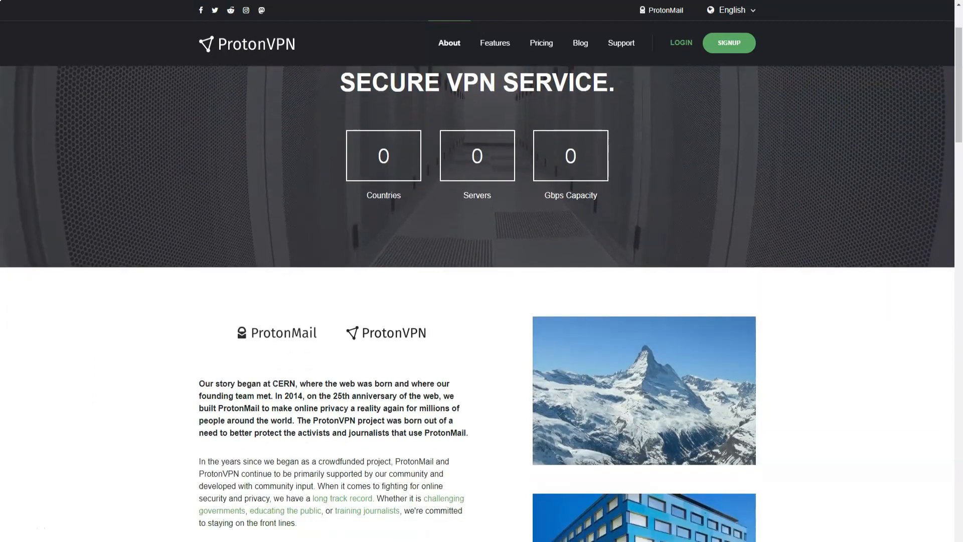
scroll(down, 3)
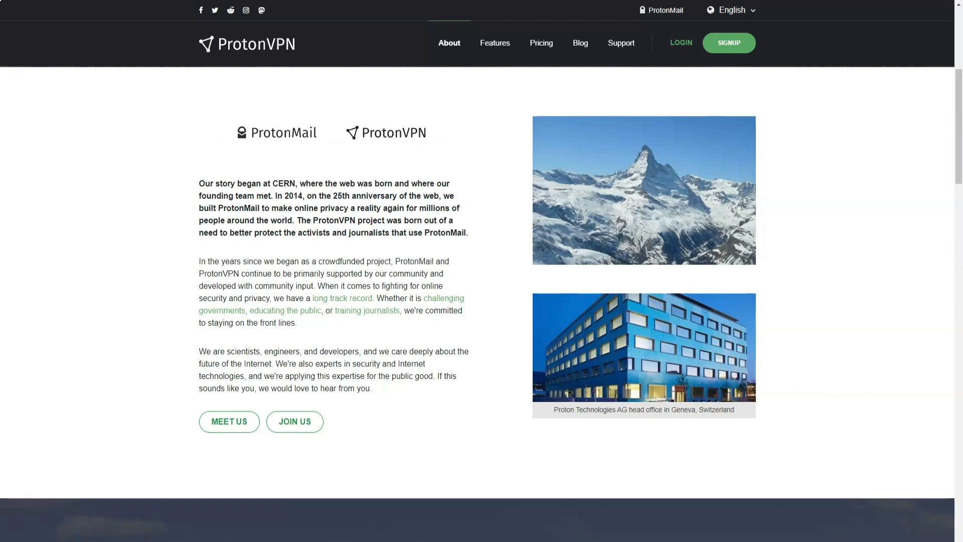
scroll(down, 3)
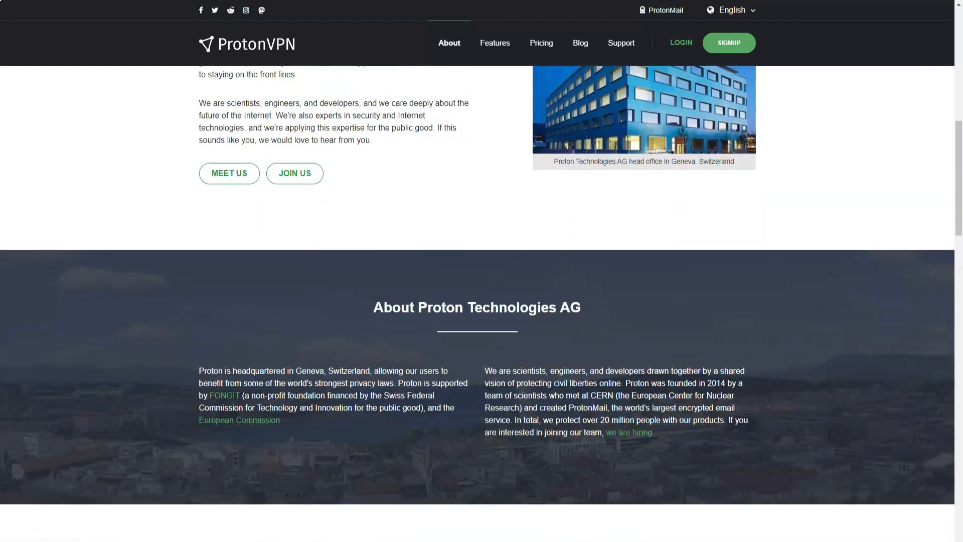
scroll(down, 3)
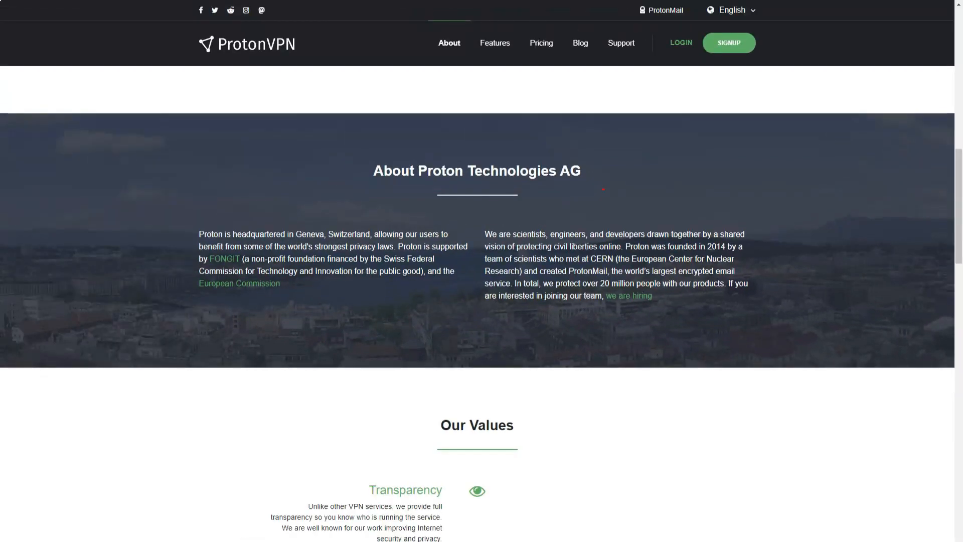
Scroll through the Our Values list on the About page
scroll(down, 3)
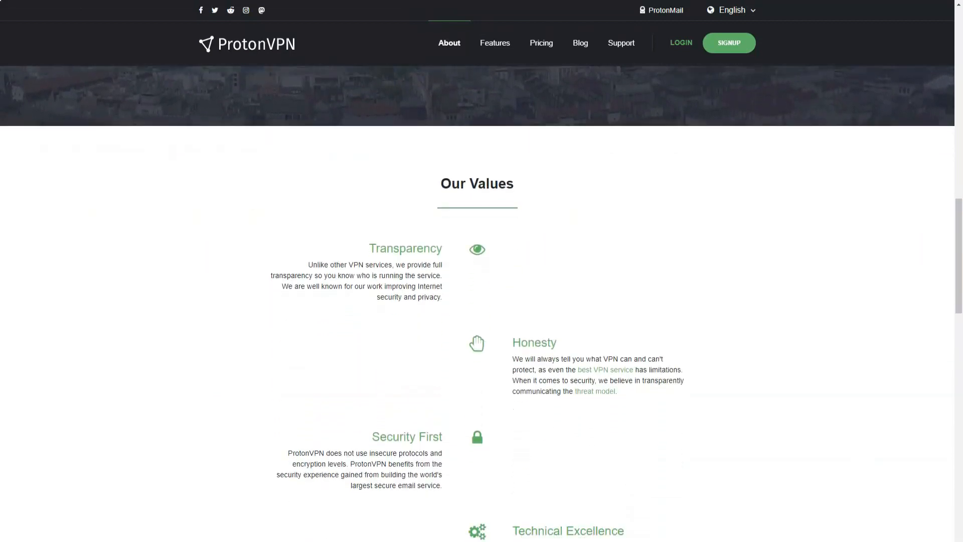
scroll(down, 3)
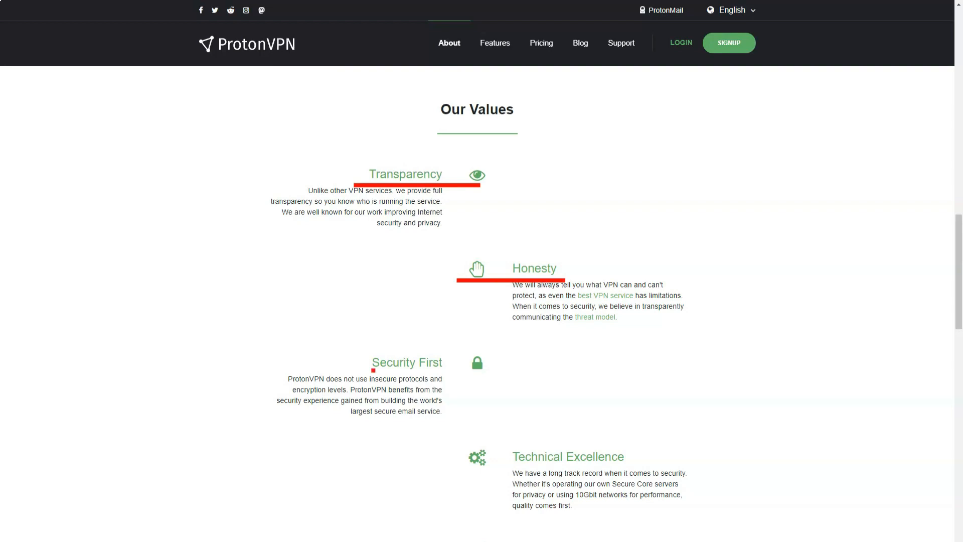
mouse_move(407, 362)
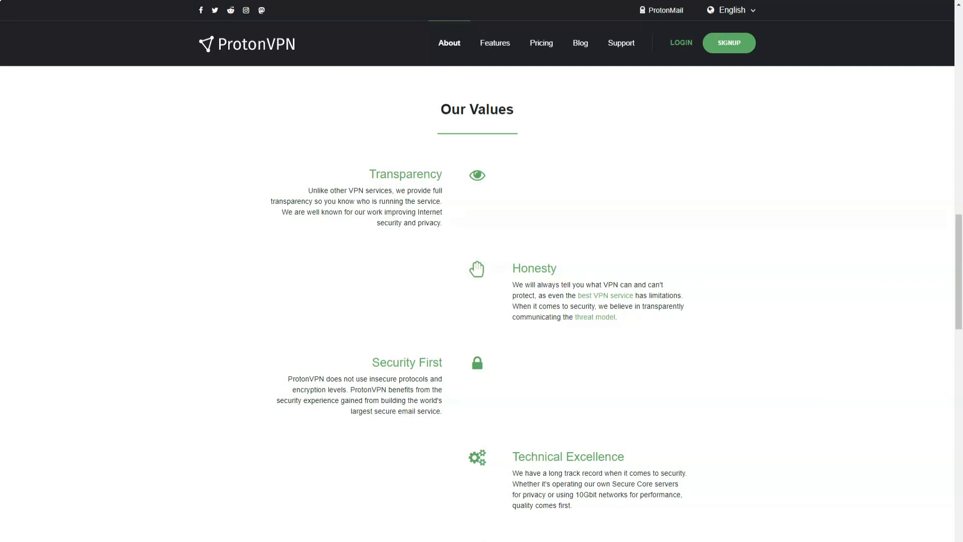
scroll(down, 3)
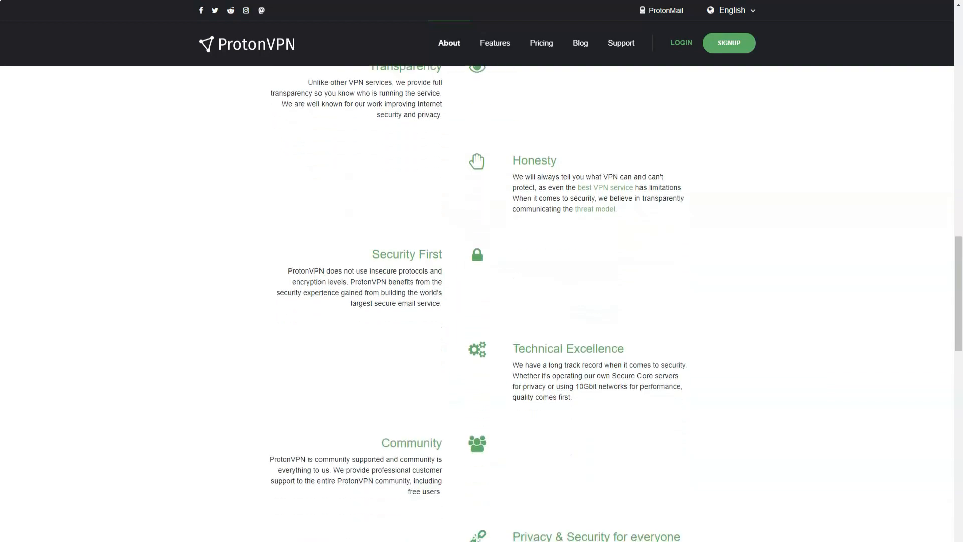
scroll(down, 3)
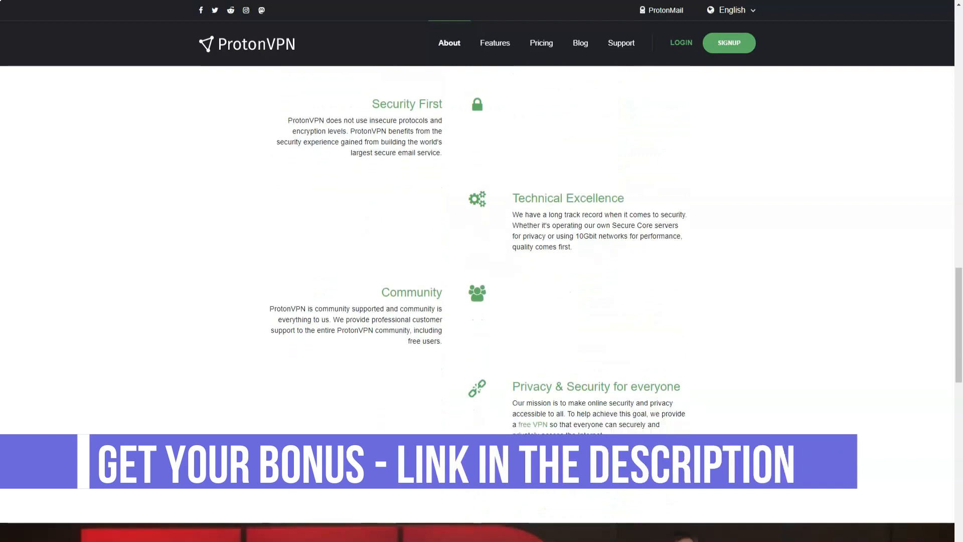
scroll(down, 3)
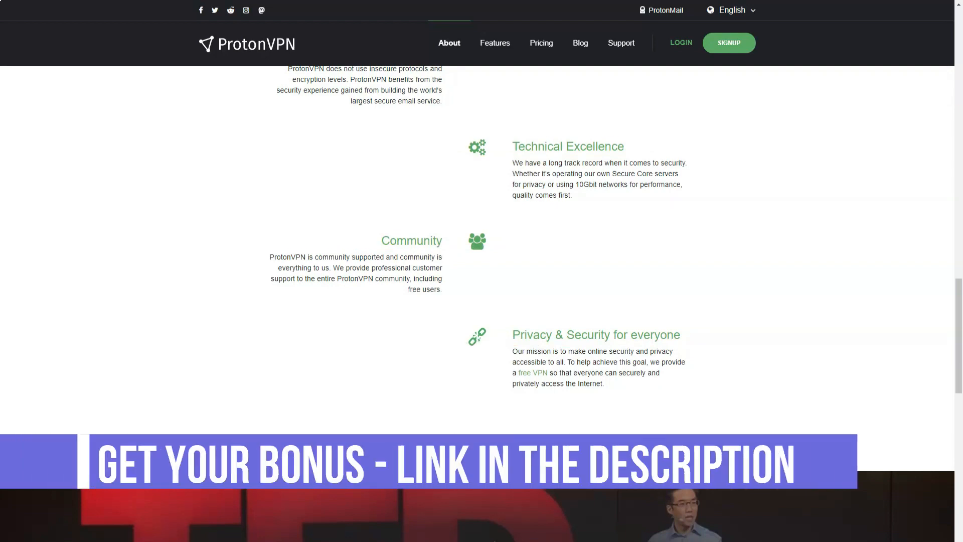
Continue past the TED talk quote banner down to the page footer
scroll(down, 3)
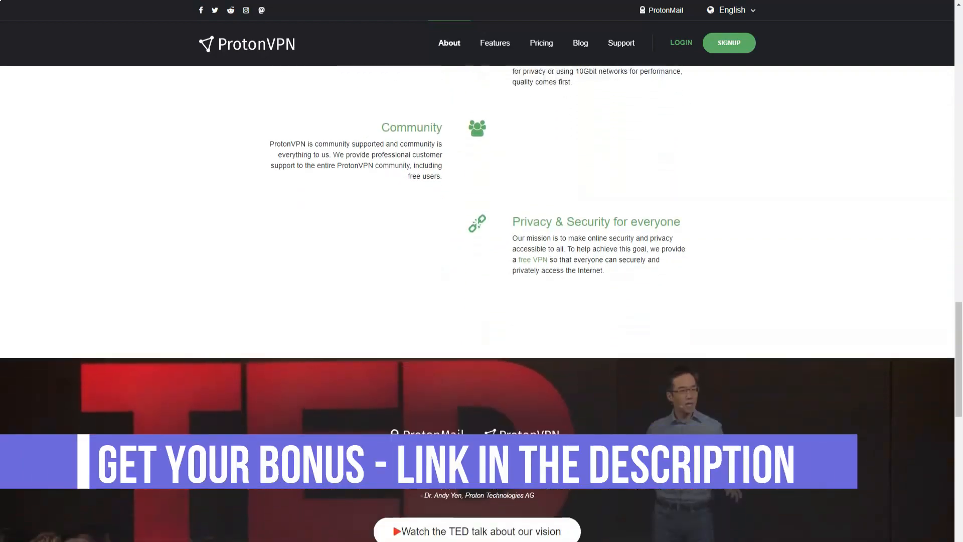
scroll(down, 3)
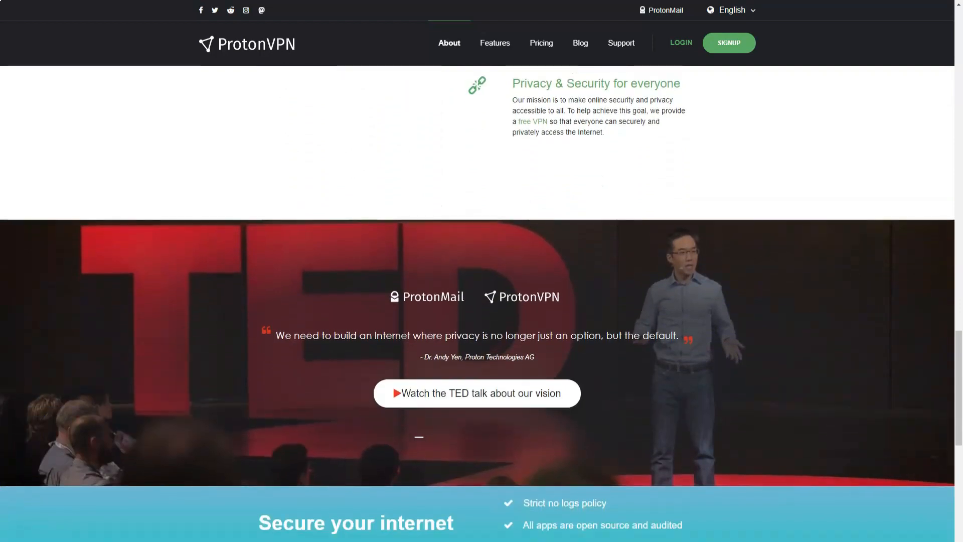
scroll(down, 3)
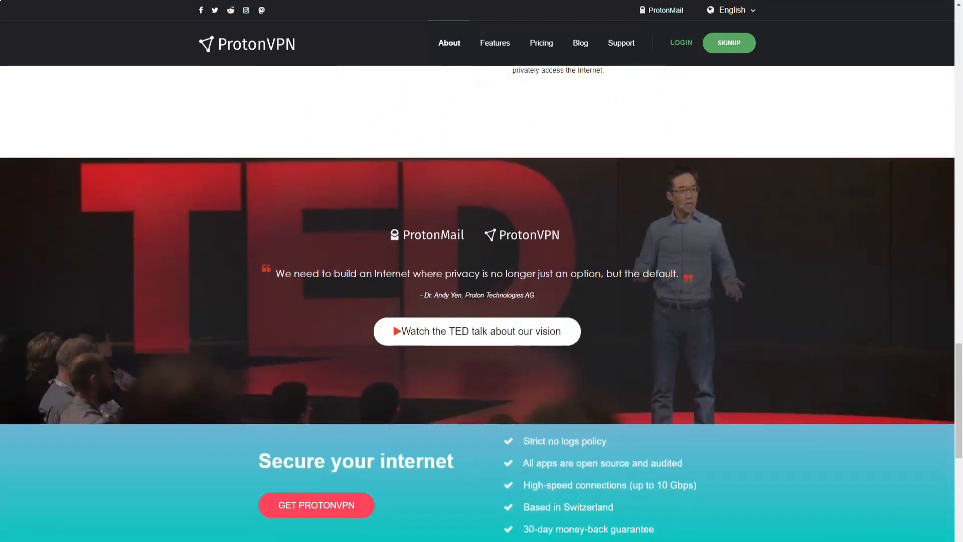
scroll(down, 3)
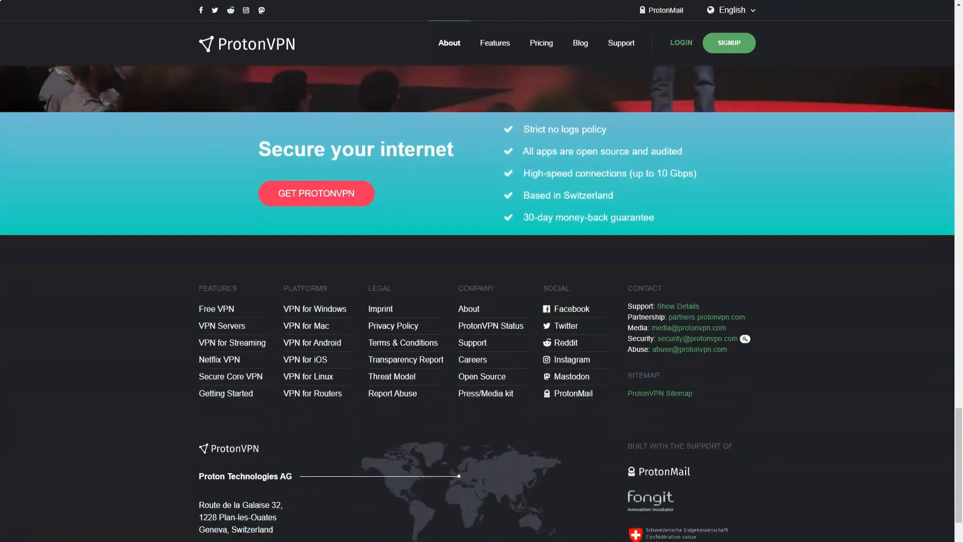
mouse_move(495, 43)
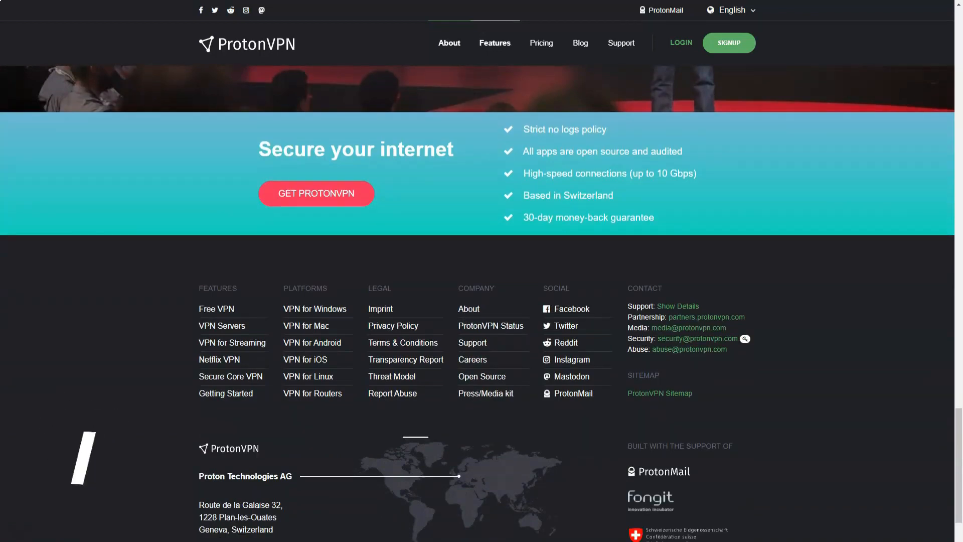
Open Features from the top navigation and scroll to the Secure Core and NetShield sections
click(494, 44)
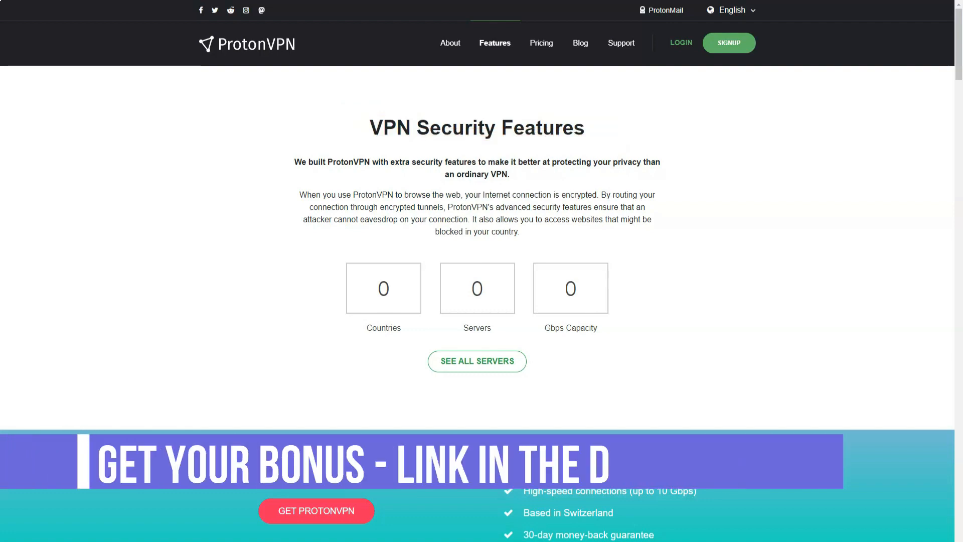
scroll(down, 3)
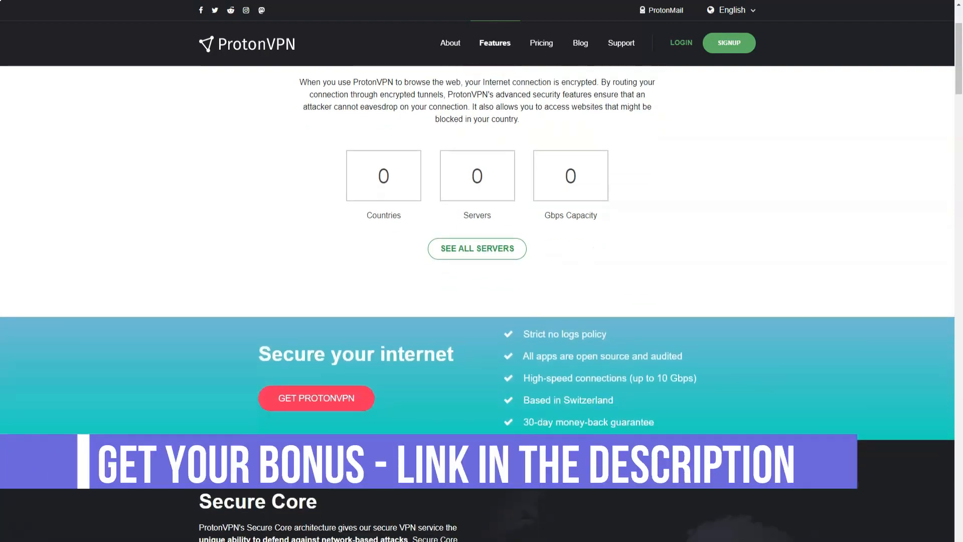
scroll(down, 3)
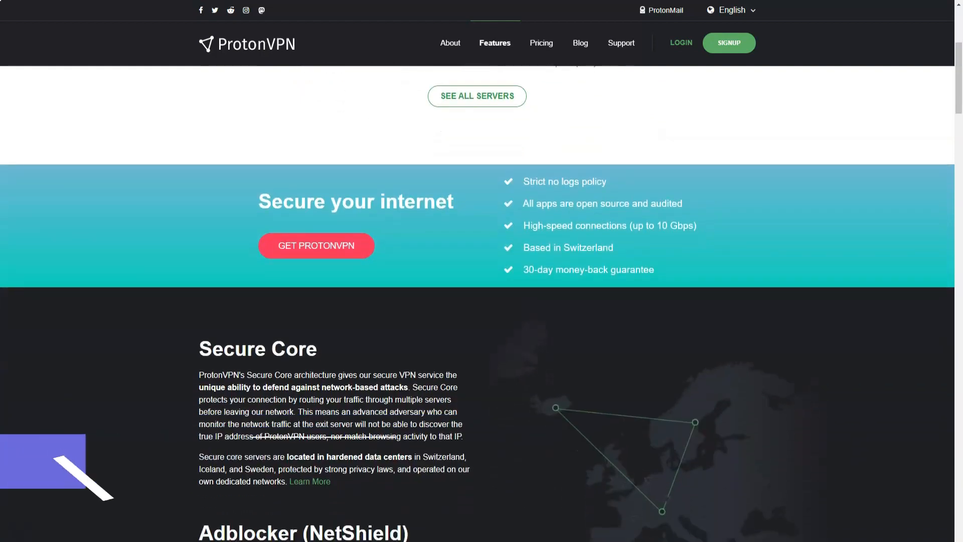
scroll(down, 3)
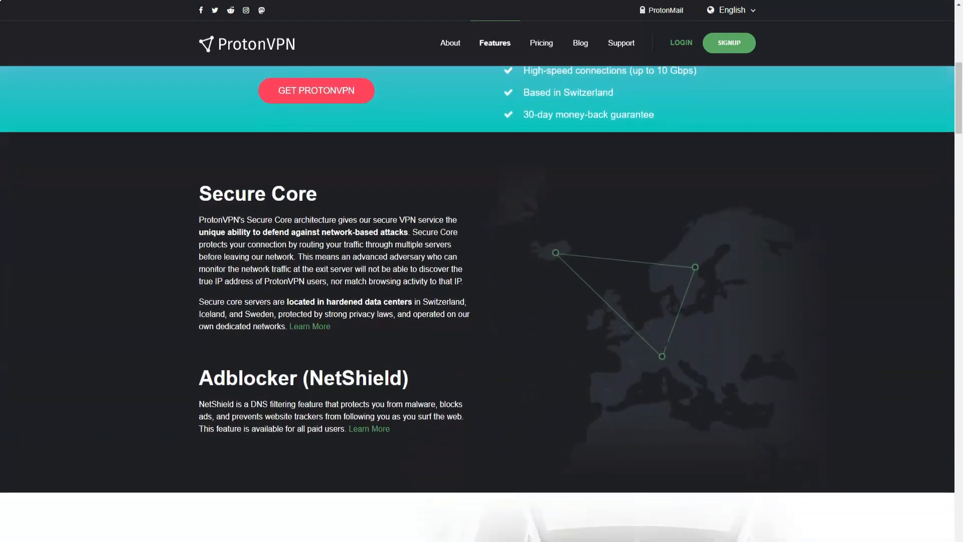
scroll(down, 3)
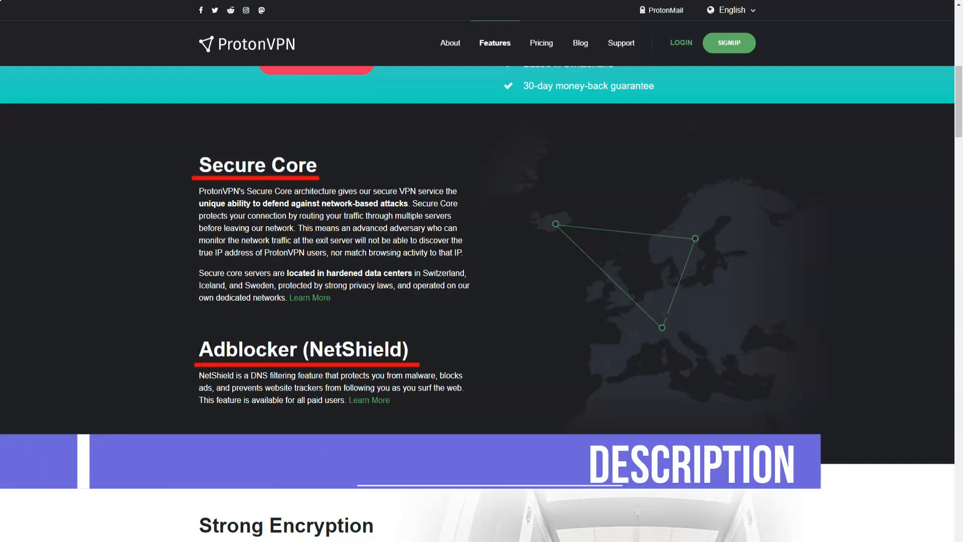
scroll(down, 3)
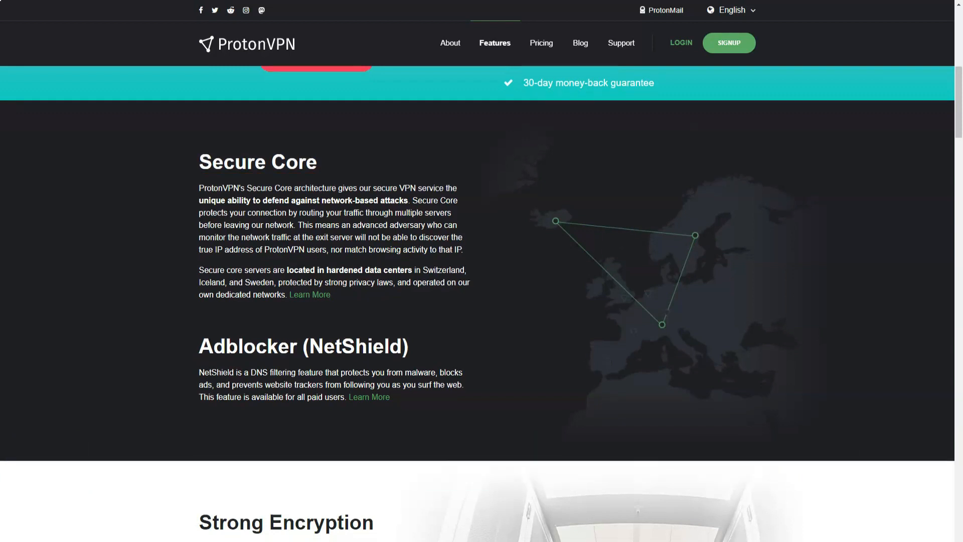
Scroll through the Strong Encryption and Forward Secrecy sections of the Features page
scroll(down, 3)
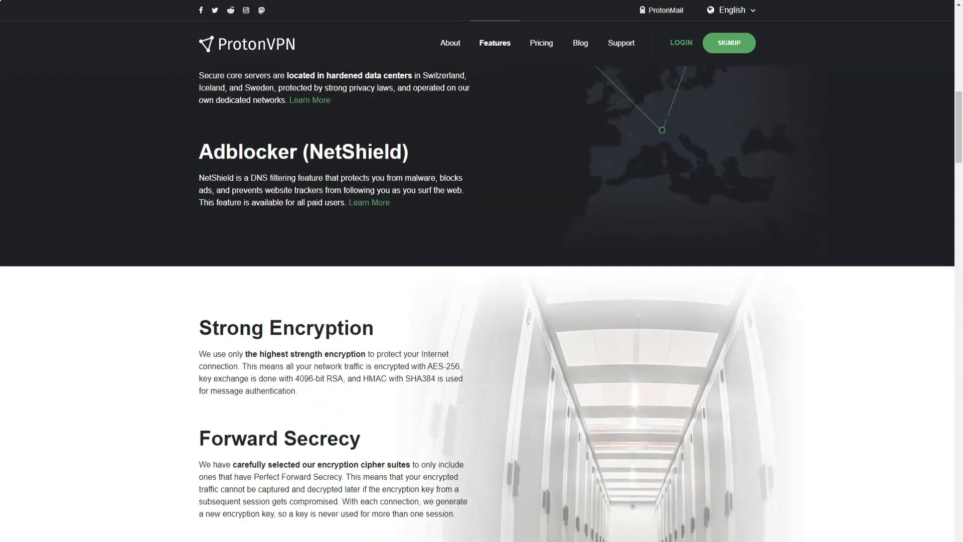
scroll(down, 3)
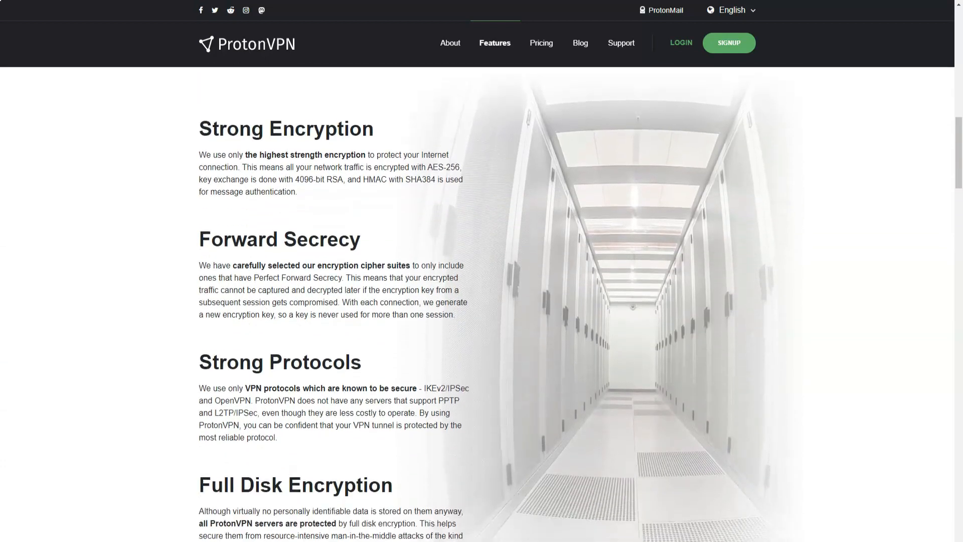
scroll(down, 3)
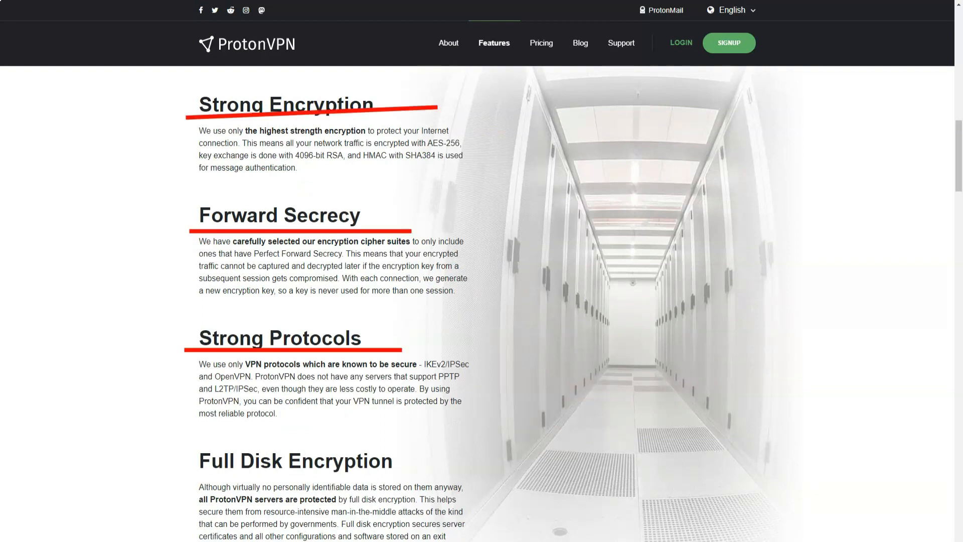
scroll(down, 3)
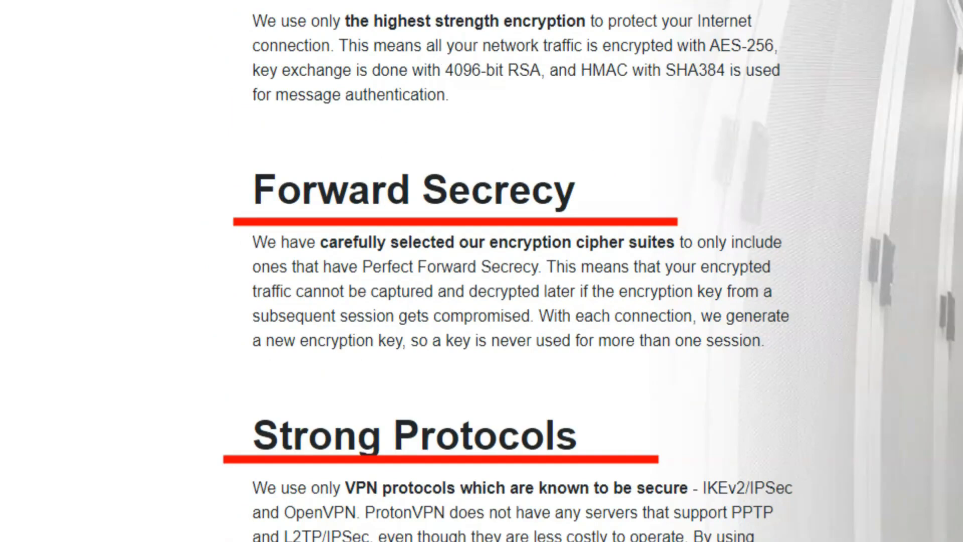
scroll(down, 3)
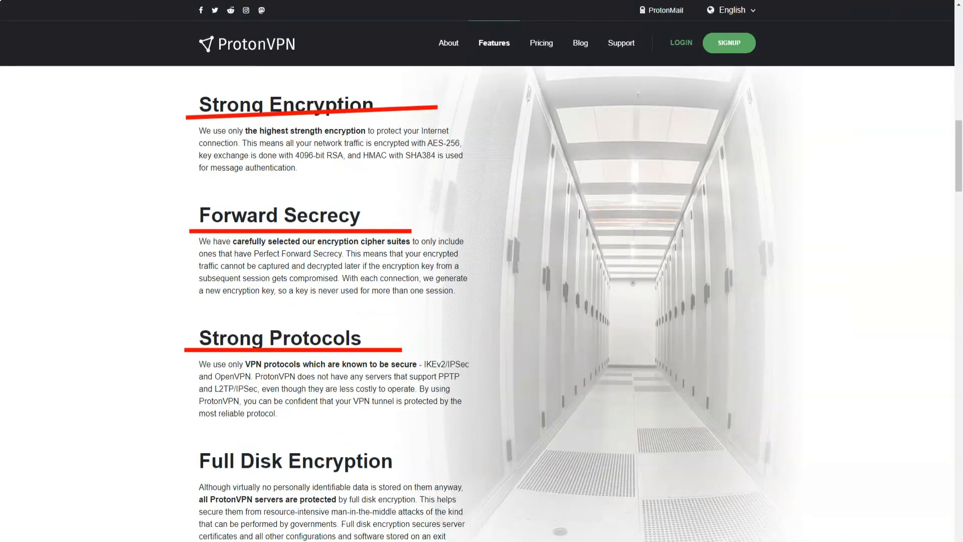
scroll(down, 3)
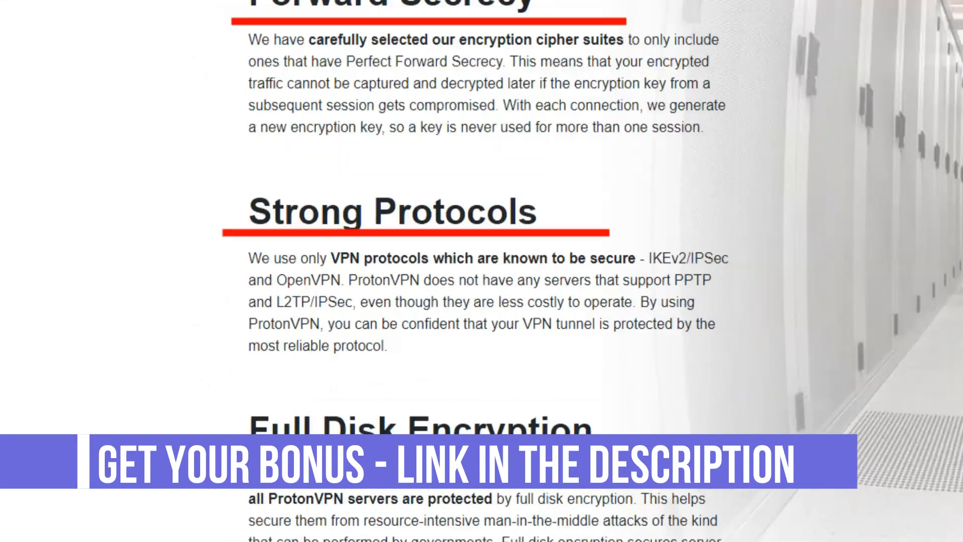
Continue to Strong Protocols and Full Disk Encryption, reaching Swiss Based
scroll(up, 3)
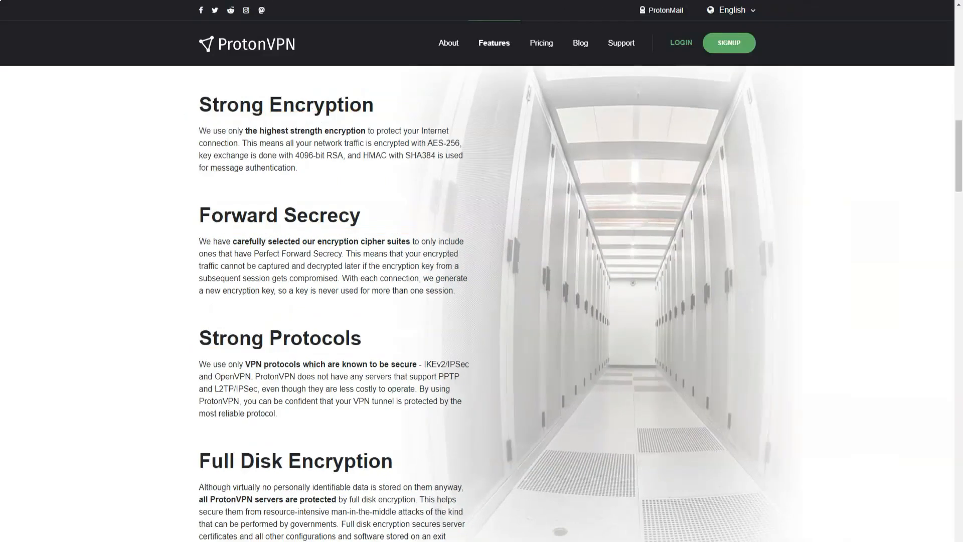
scroll(down, 3)
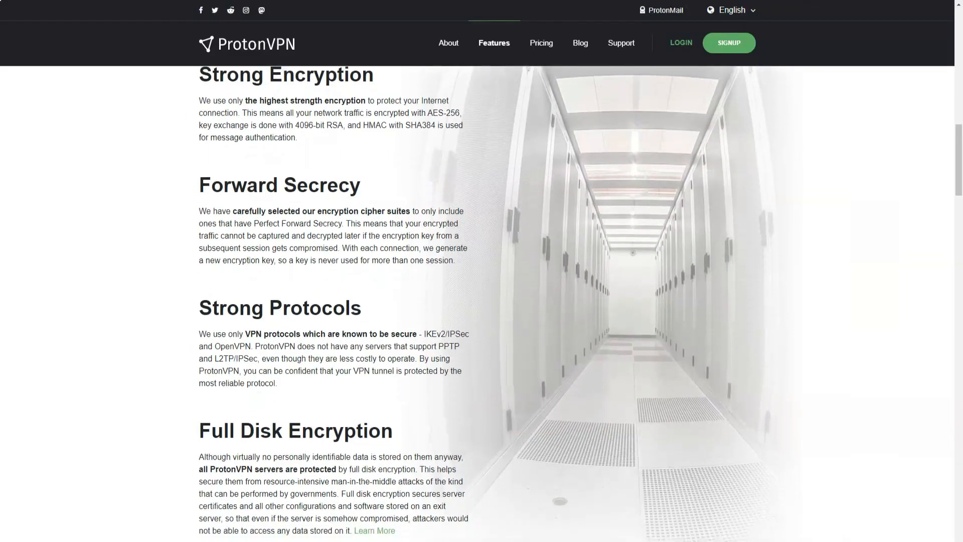
scroll(down, 3)
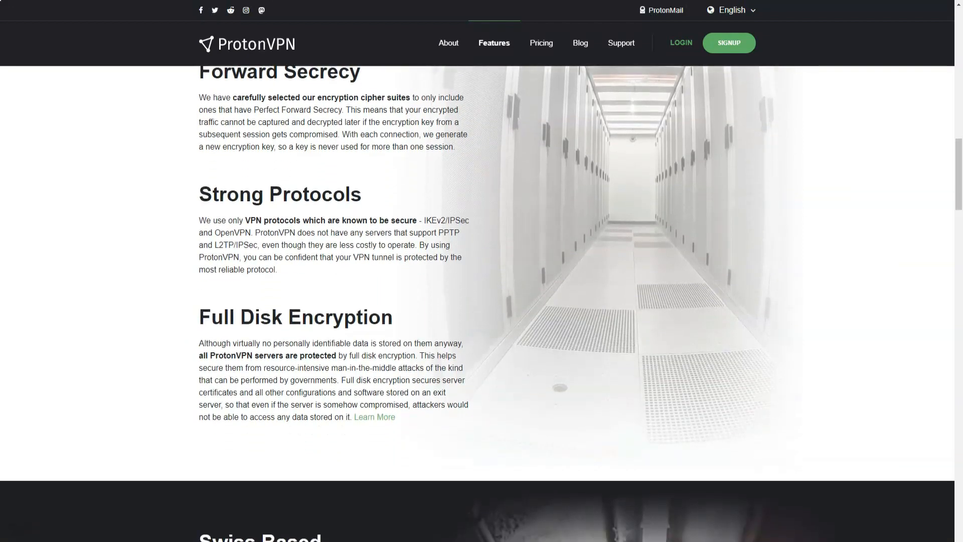
scroll(down, 3)
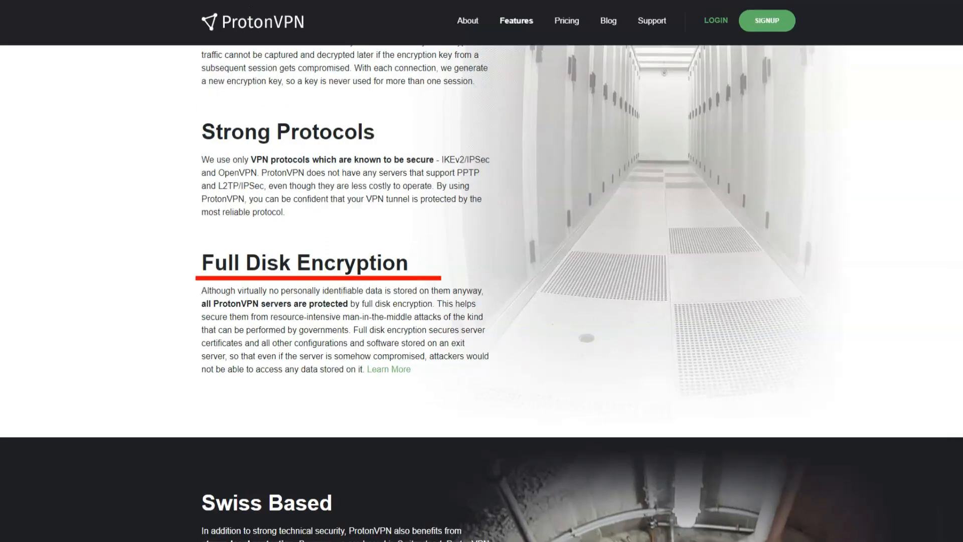
Scroll past Swiss Based and Trusted to Open Source, with Independently Audited appearing
scroll(down, 3)
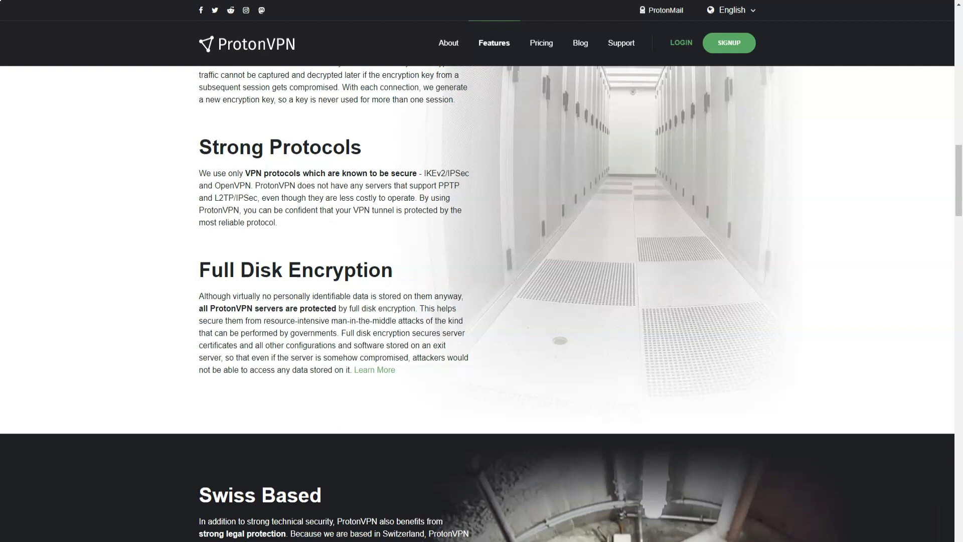
scroll(down, 3)
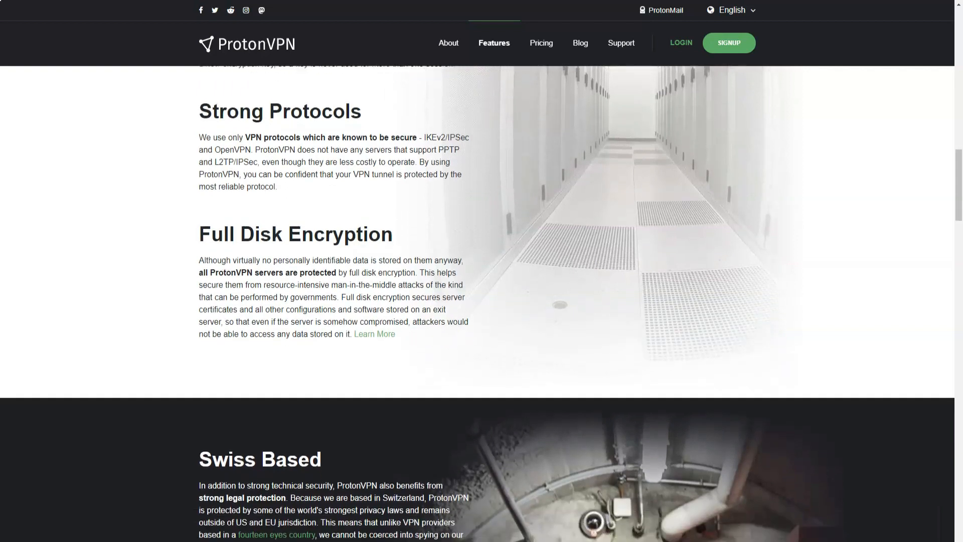
scroll(down, 3)
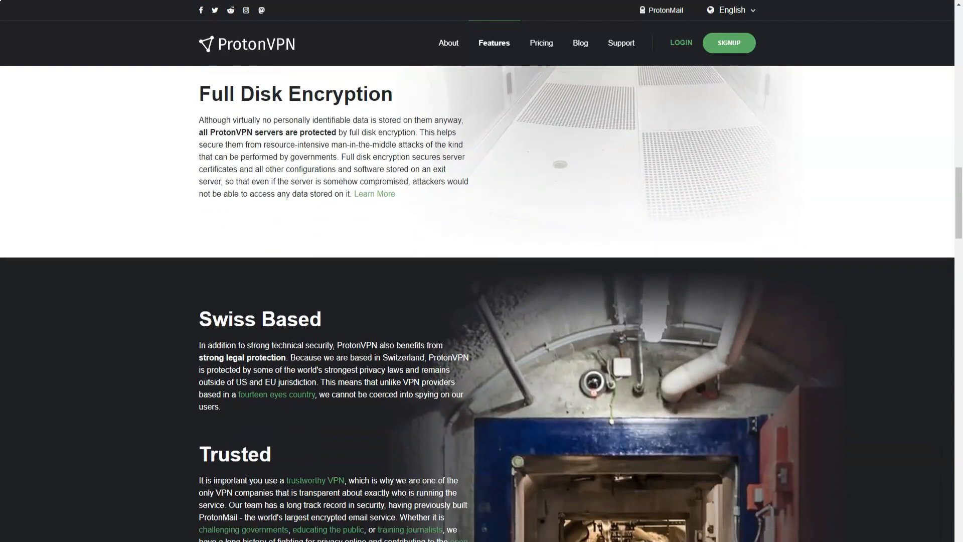
scroll(down, 3)
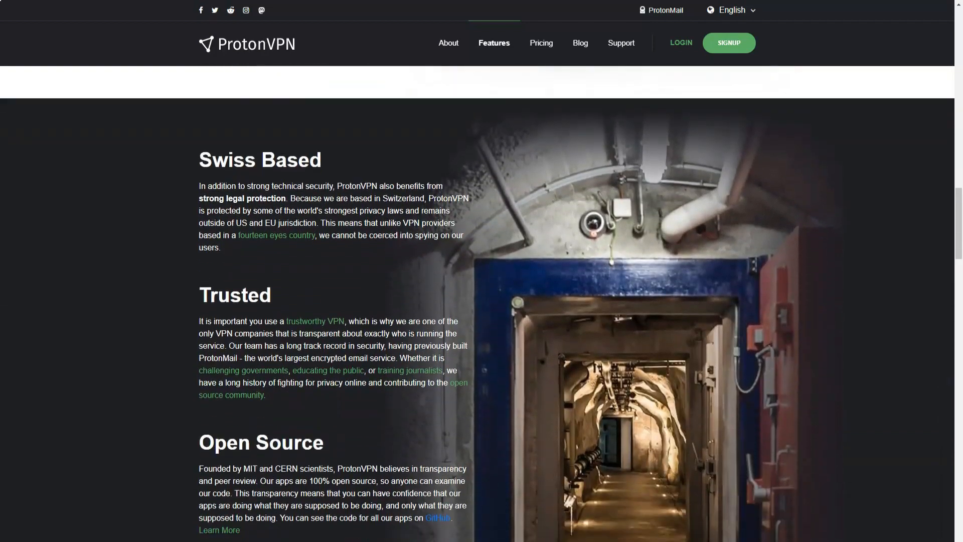
scroll(down, 3)
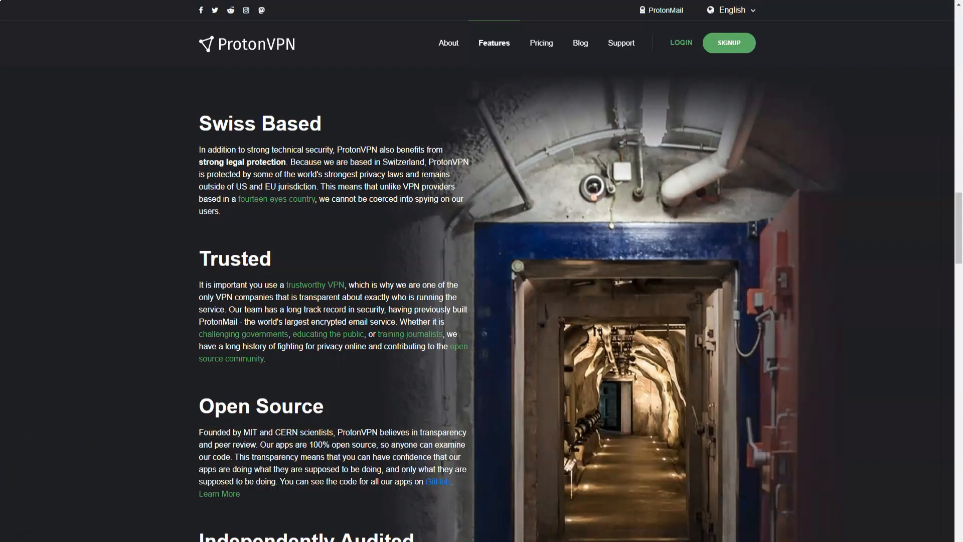
Scroll past Independently Audited and Physical Security to the No Logs Policy section
scroll(down, 3)
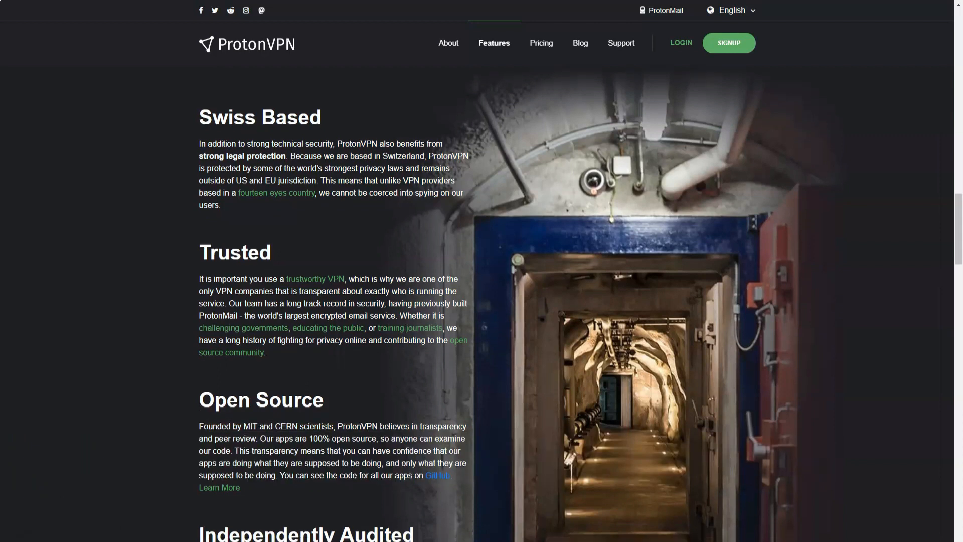
scroll(down, 3)
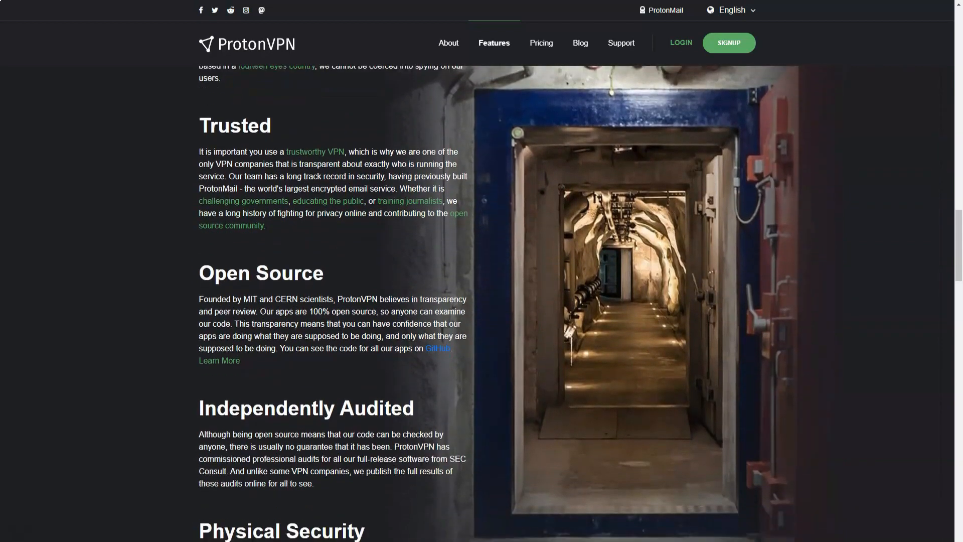
scroll(down, 3)
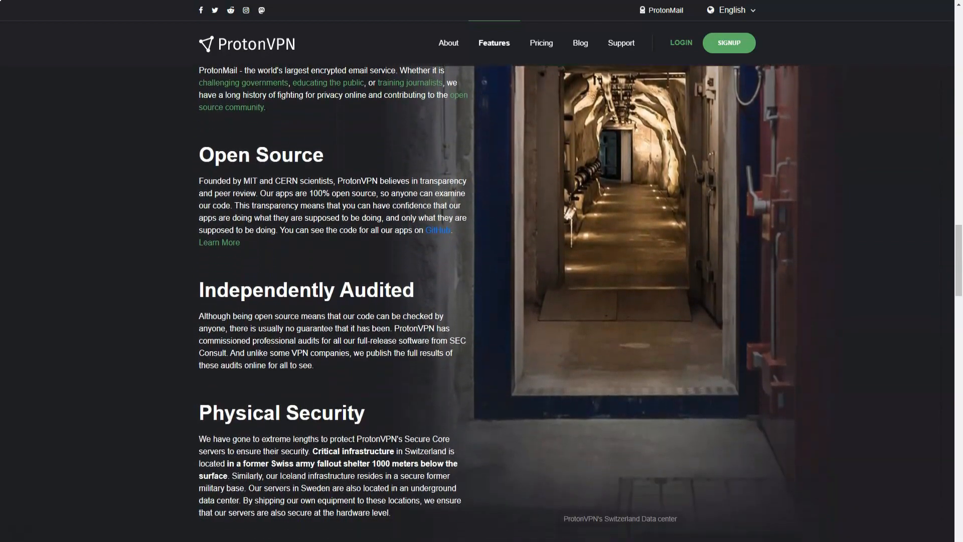
scroll(down, 3)
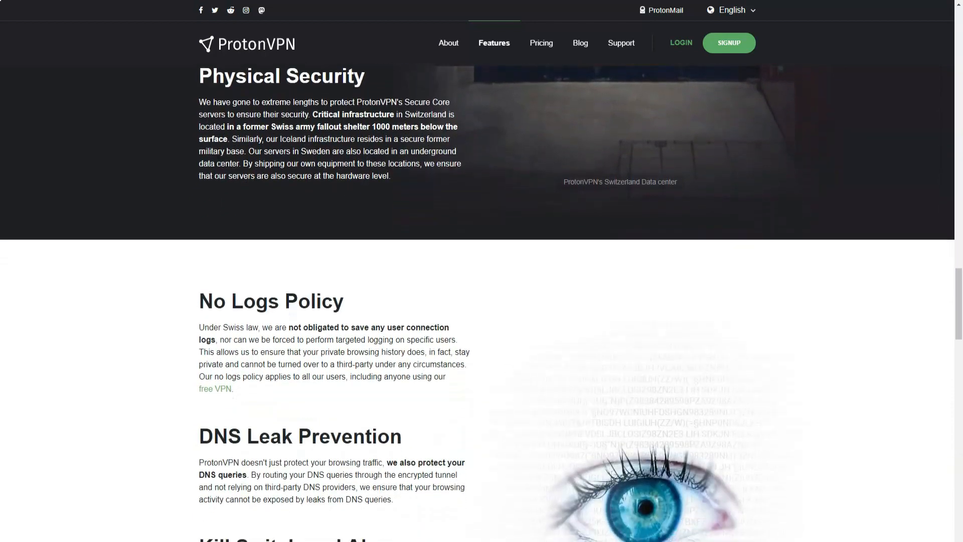
scroll(down, 3)
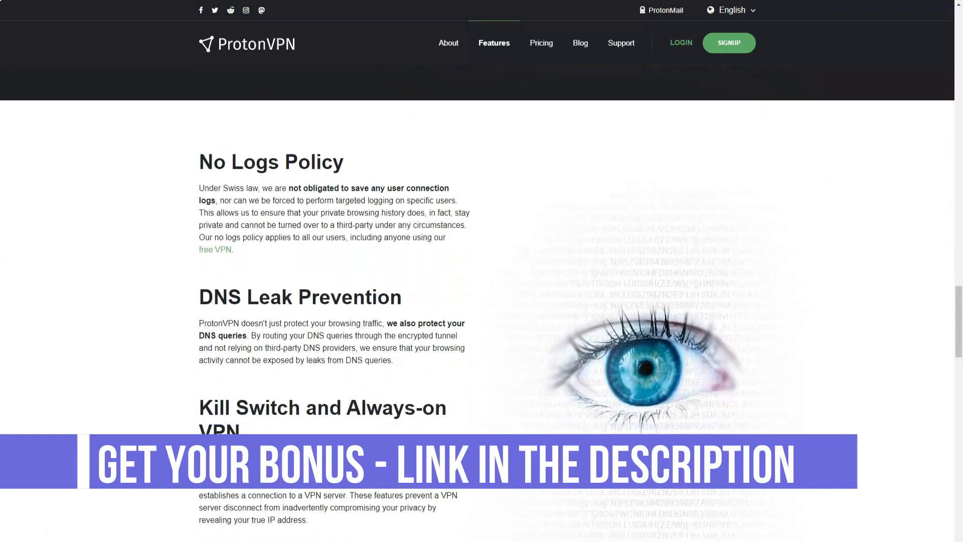
scroll(down, 3)
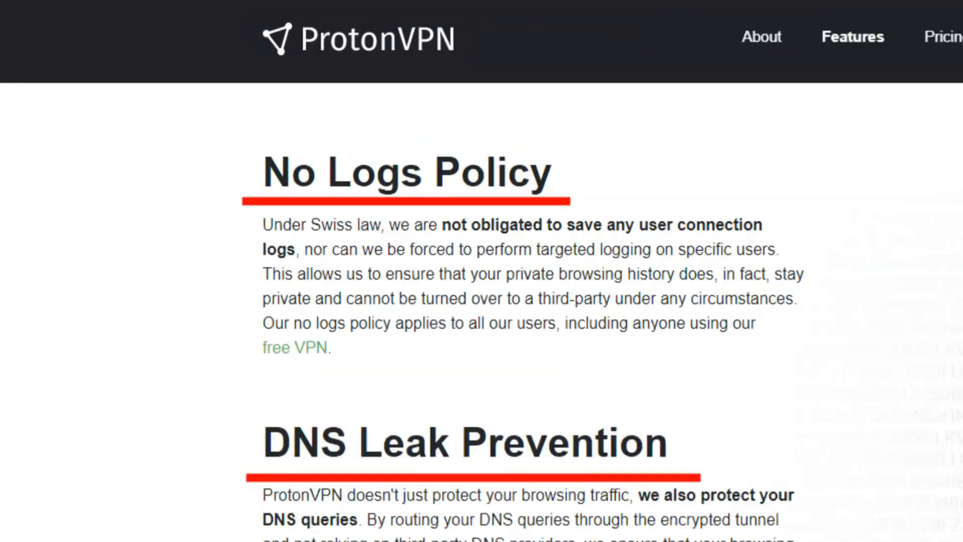
Continue through DNS Leak Prevention and Kill Switch and Always-on VPN to Tor over VPN
scroll(down, 3)
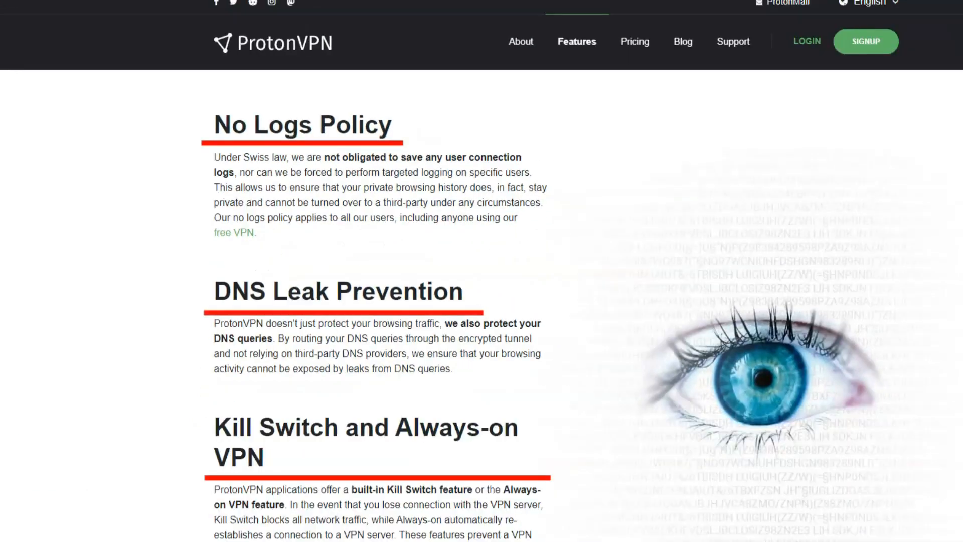
scroll(down, 3)
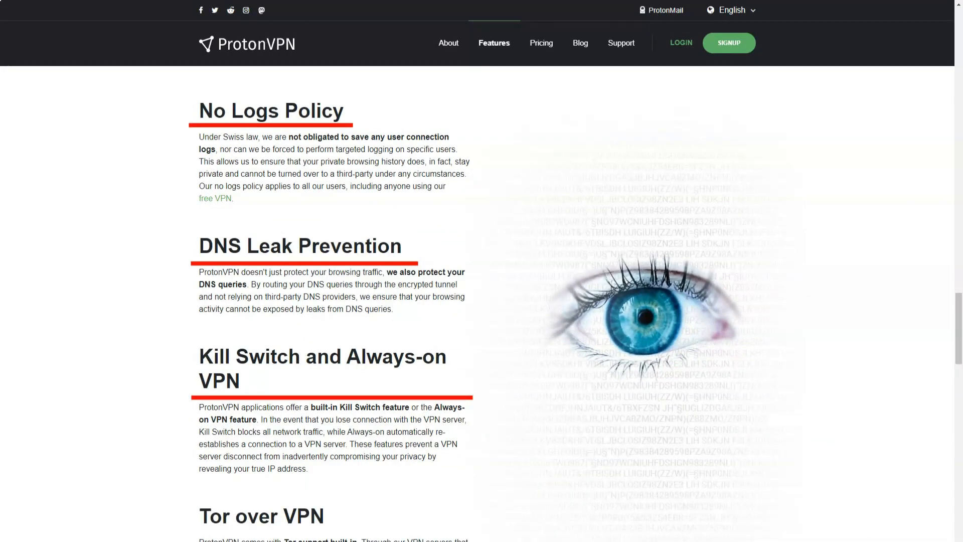
scroll(down, 3)
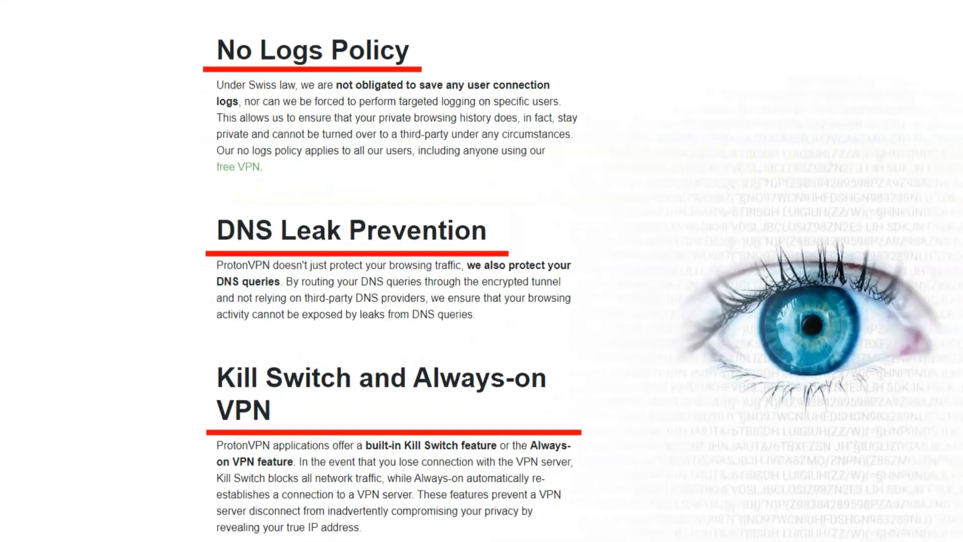
scroll(down, 3)
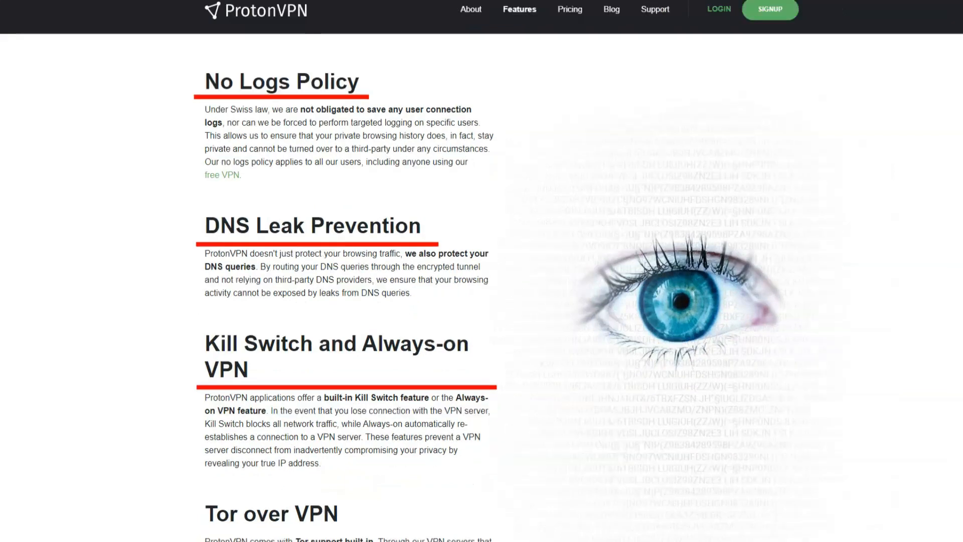
scroll(down, 3)
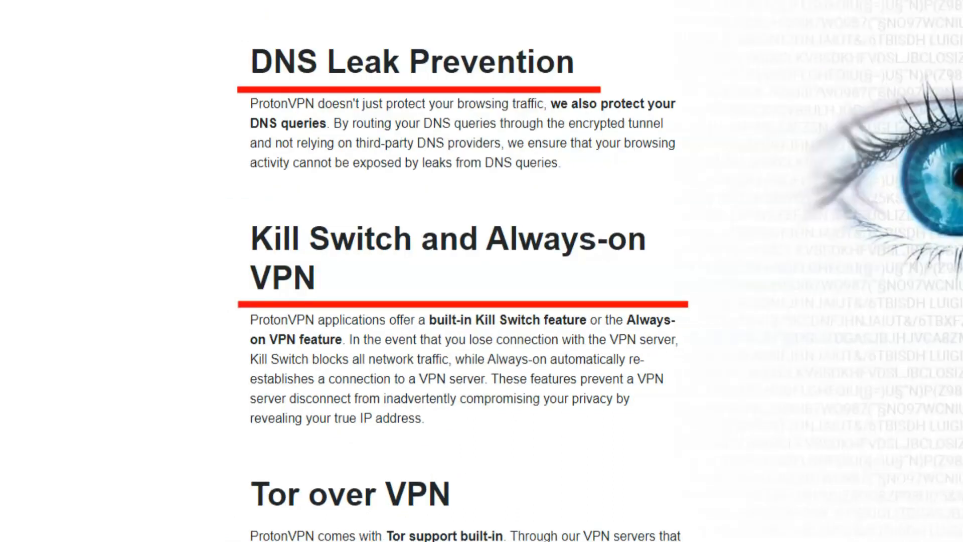
scroll(up, 3)
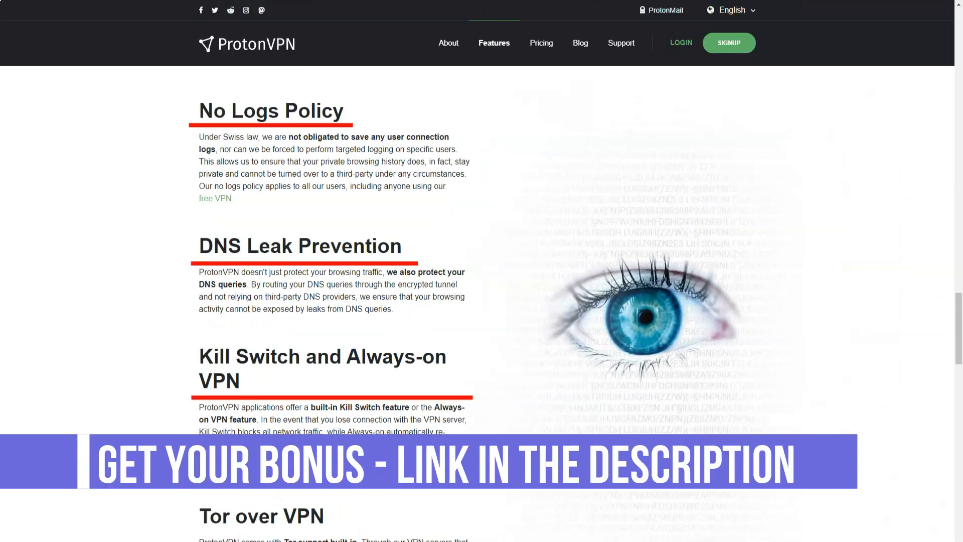
scroll(down, 3)
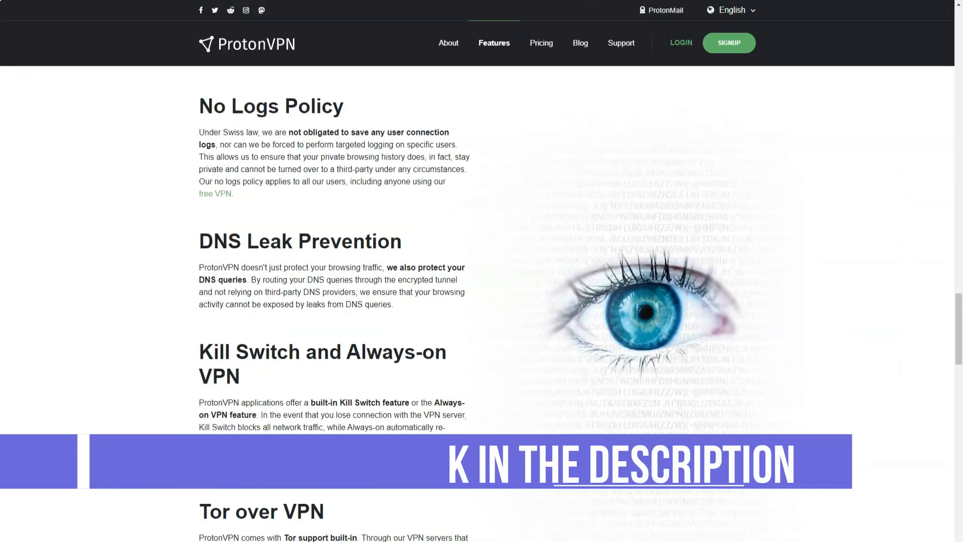
scroll(down, 3)
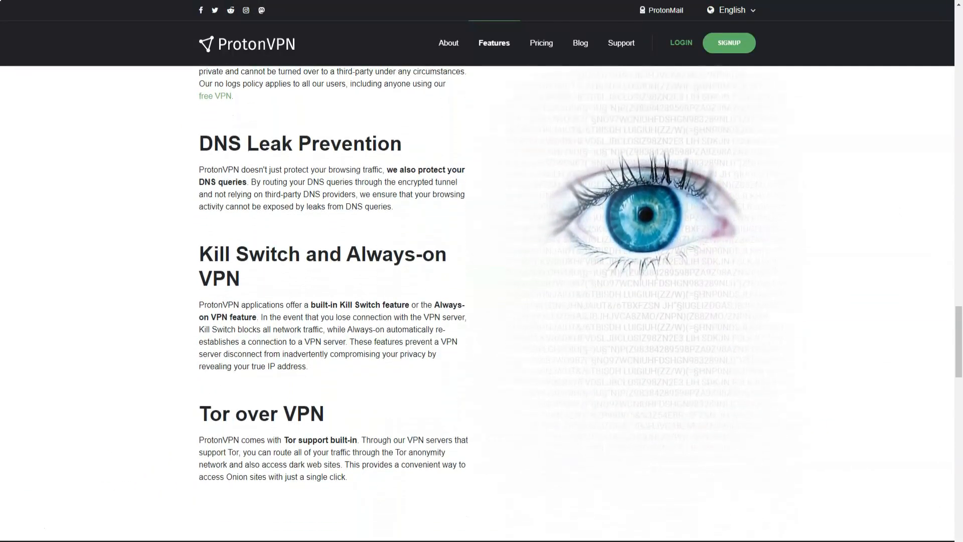
Scroll slightly below Tor over VPN until the Anonymous section starts appearing
scroll(down, 3)
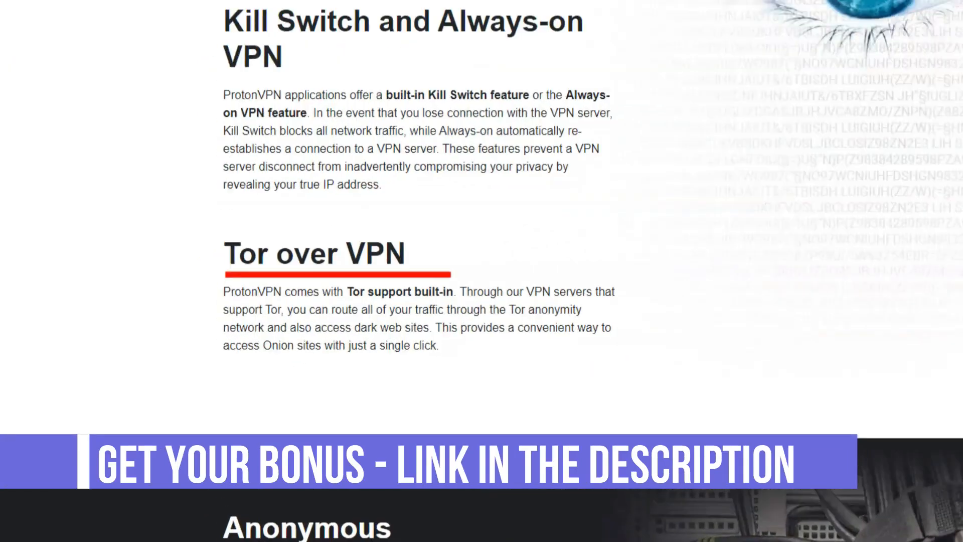
scroll(down, 3)
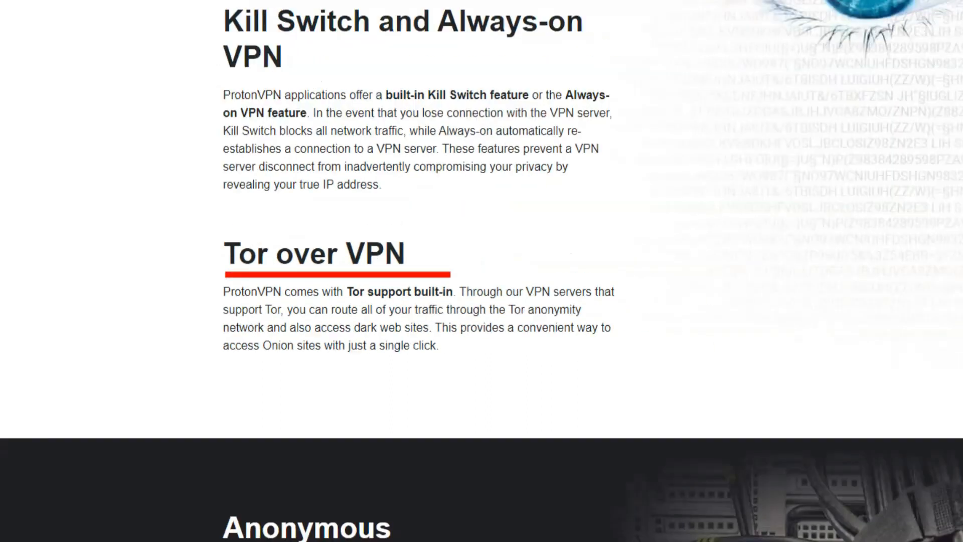
scroll(up, 3)
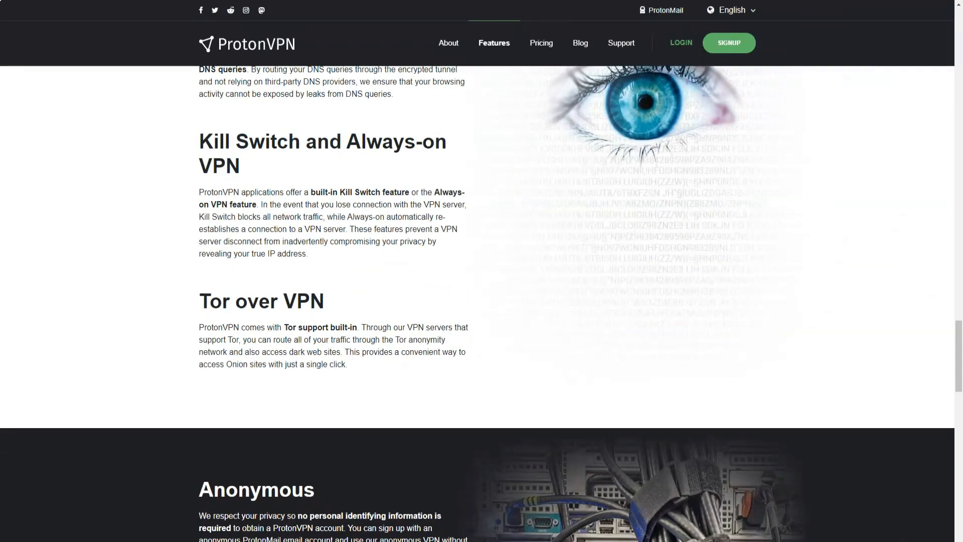
Scroll down and back up to frame the Anonymous, High Speed and Easy to Use sections
scroll(down, 3)
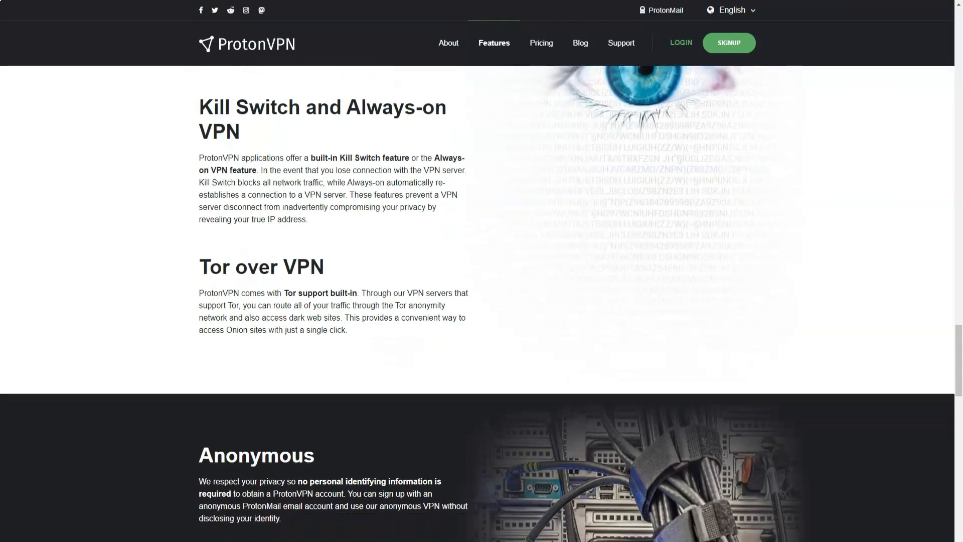
scroll(down, 3)
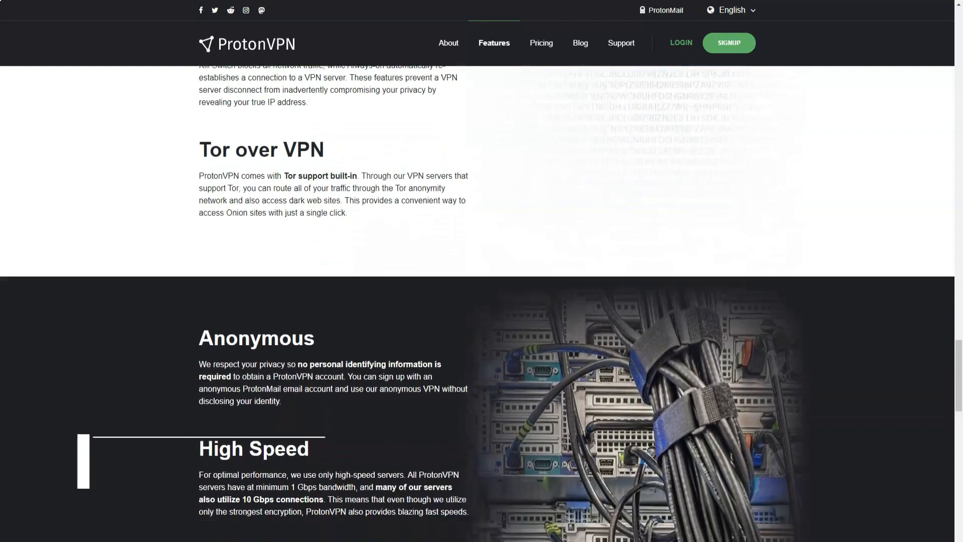
scroll(down, 3)
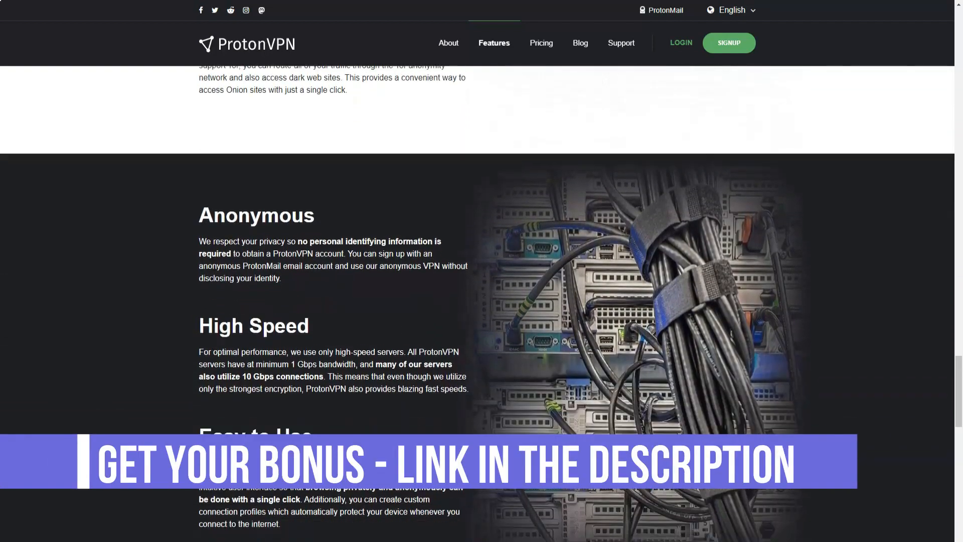
scroll(down, 3)
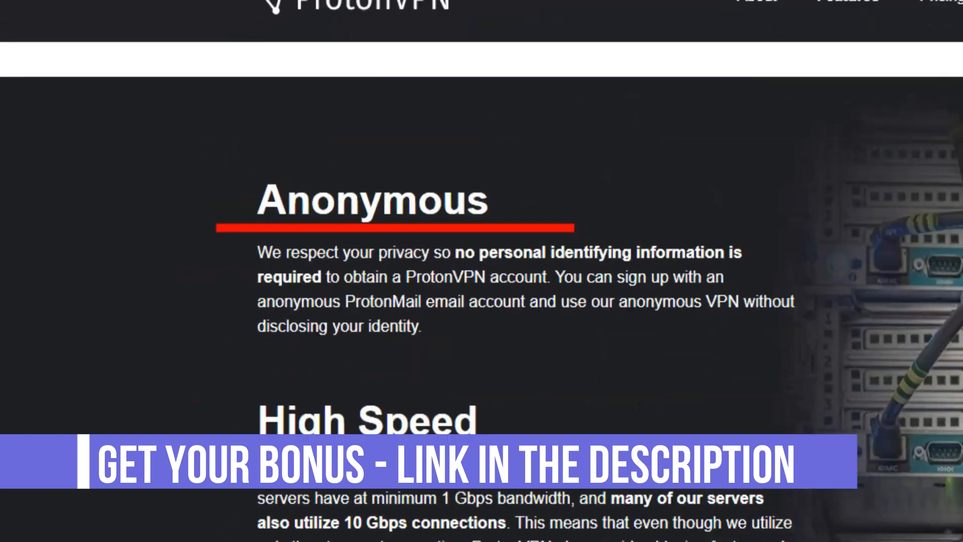
scroll(down, 3)
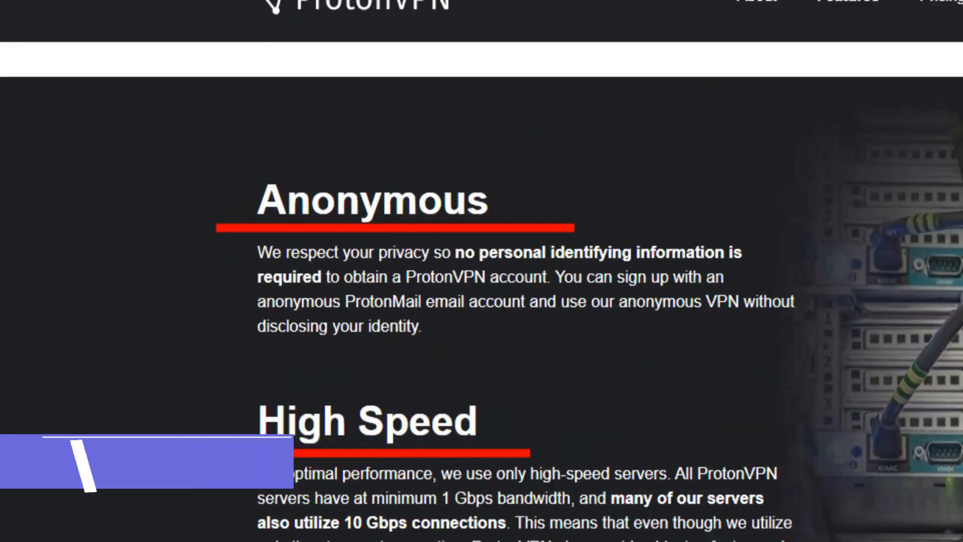
scroll(down, 3)
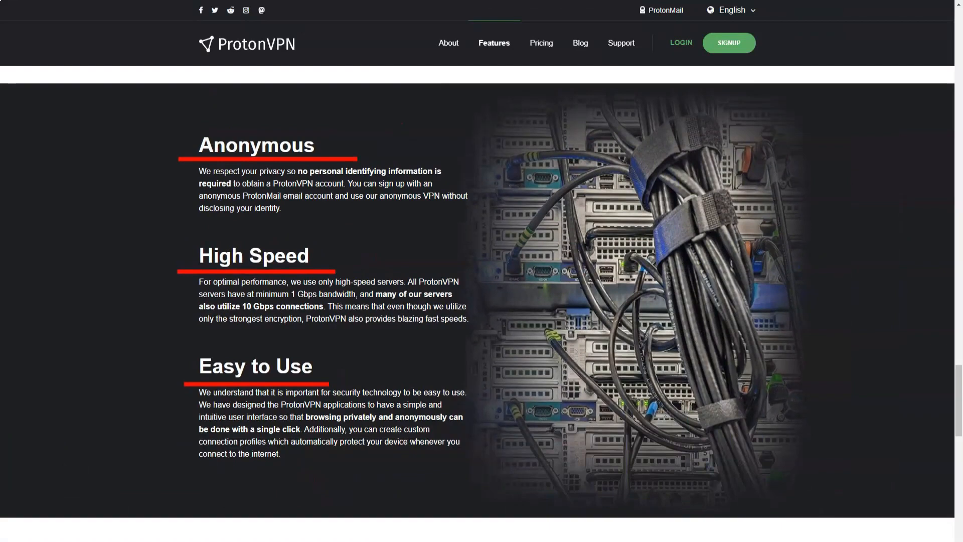
scroll(down, 3)
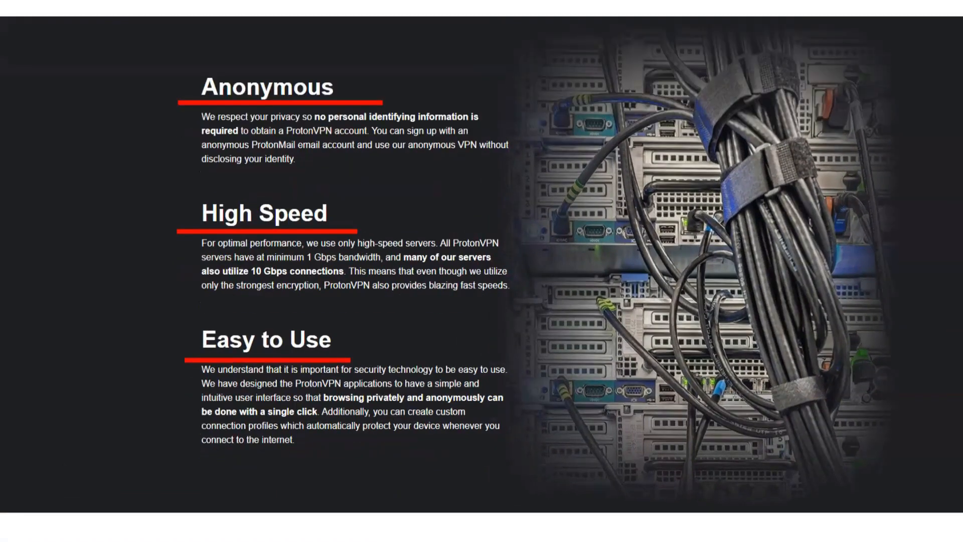
scroll(down, 3)
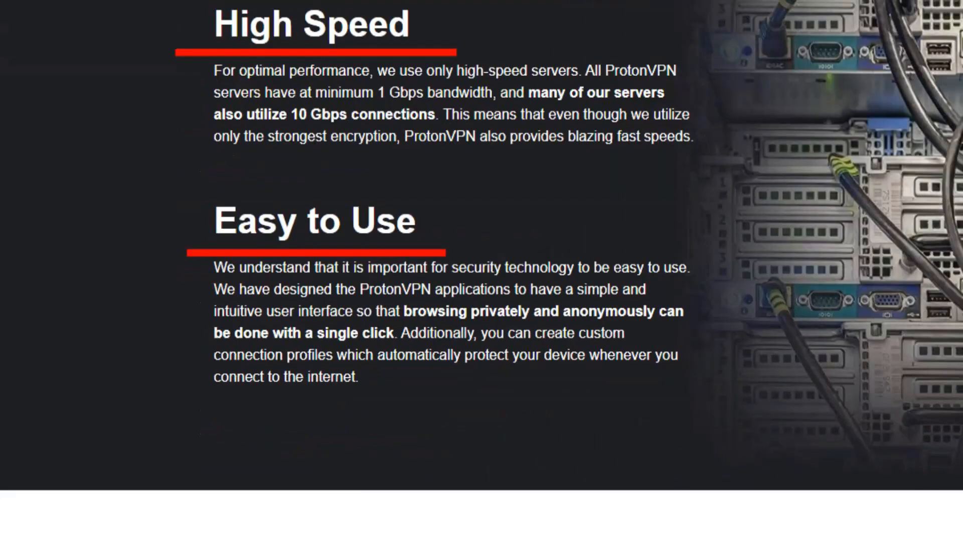
scroll(down, 3)
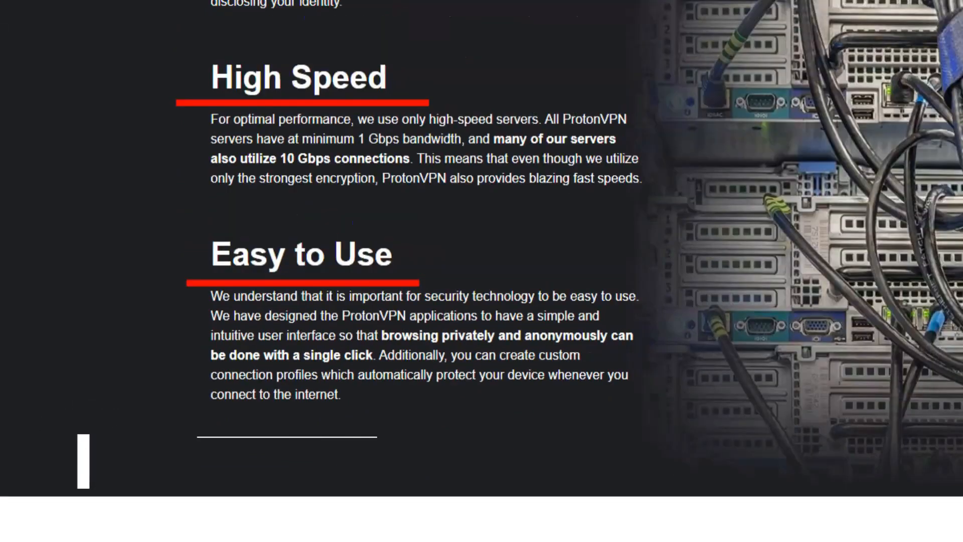
scroll(up, 3)
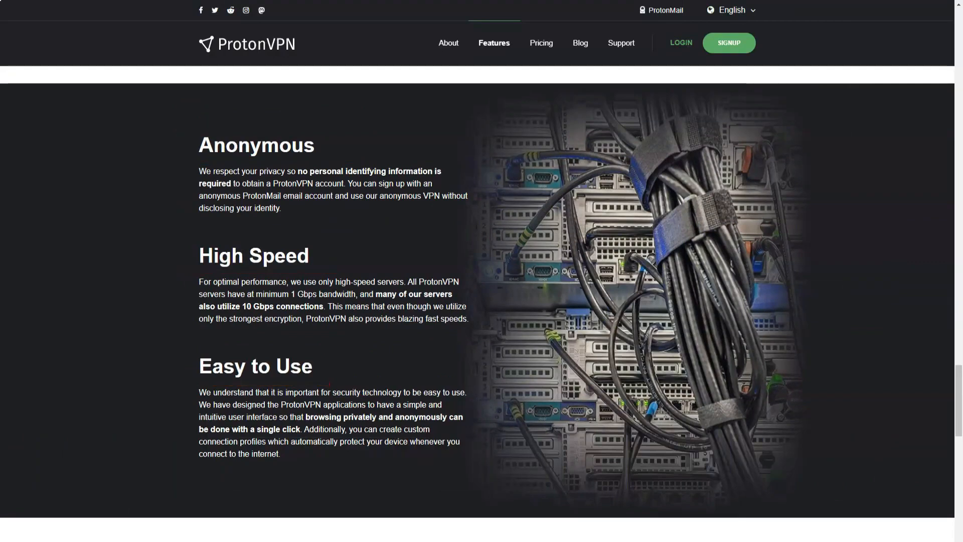
Scroll down the Features page to the Additional Features list
scroll(down, 3)
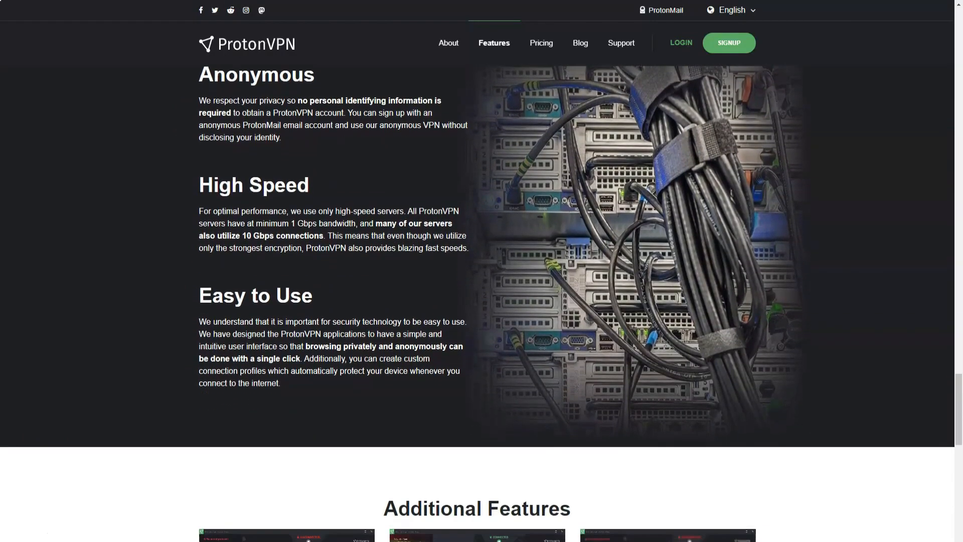
scroll(down, 3)
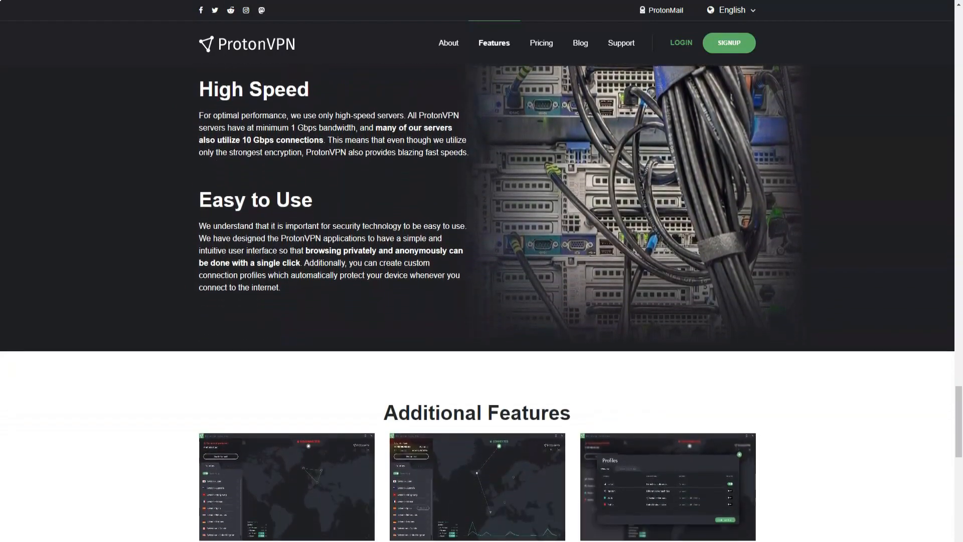
scroll(down, 3)
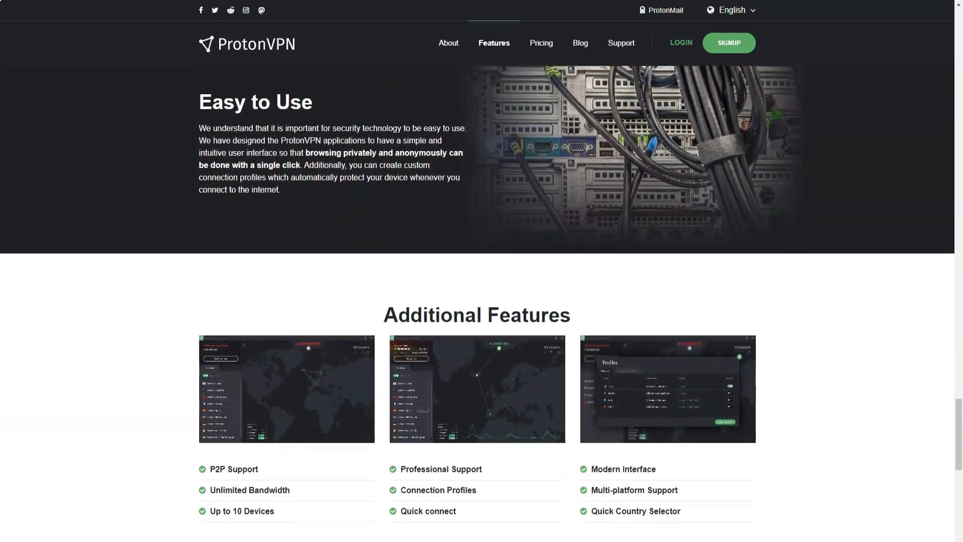
scroll(down, 3)
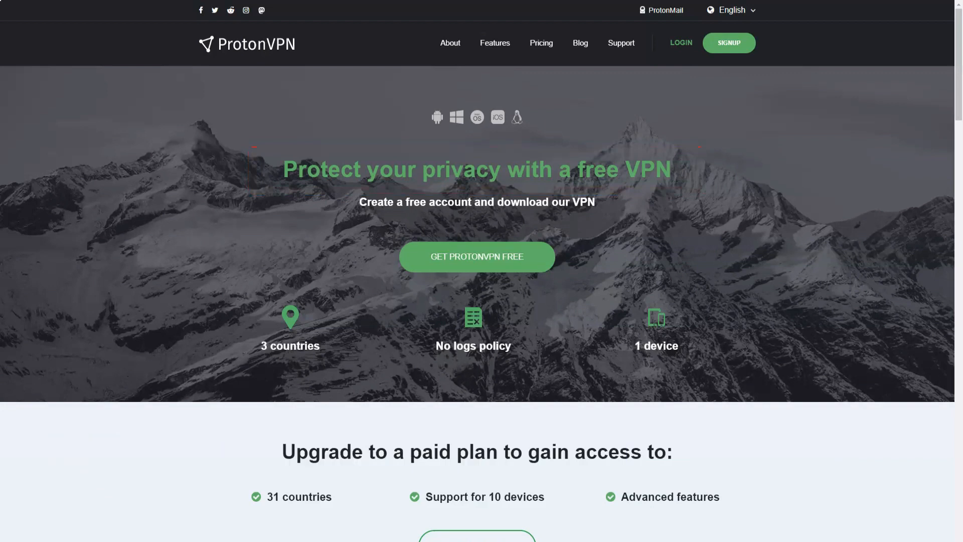
Scroll down the free VPN page through the mission list
scroll(down, 3)
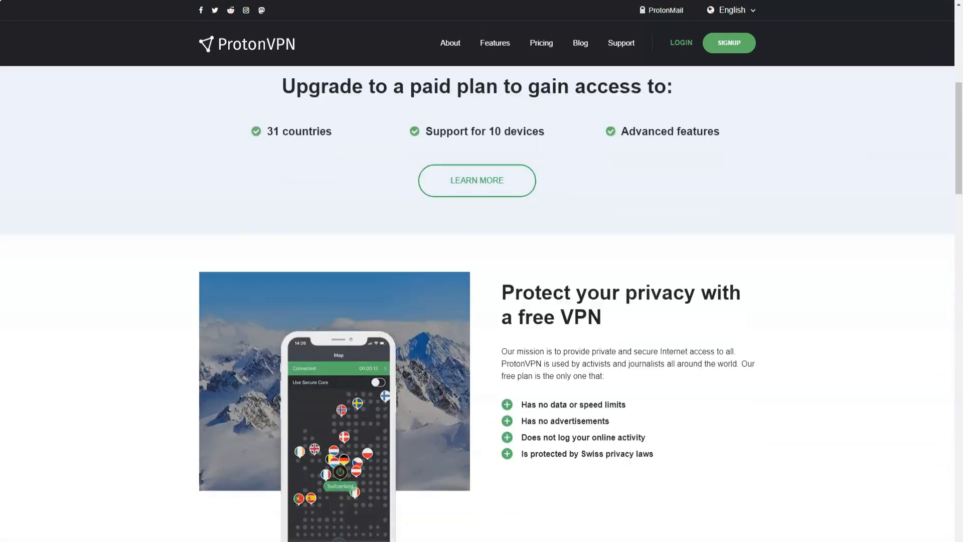
scroll(down, 3)
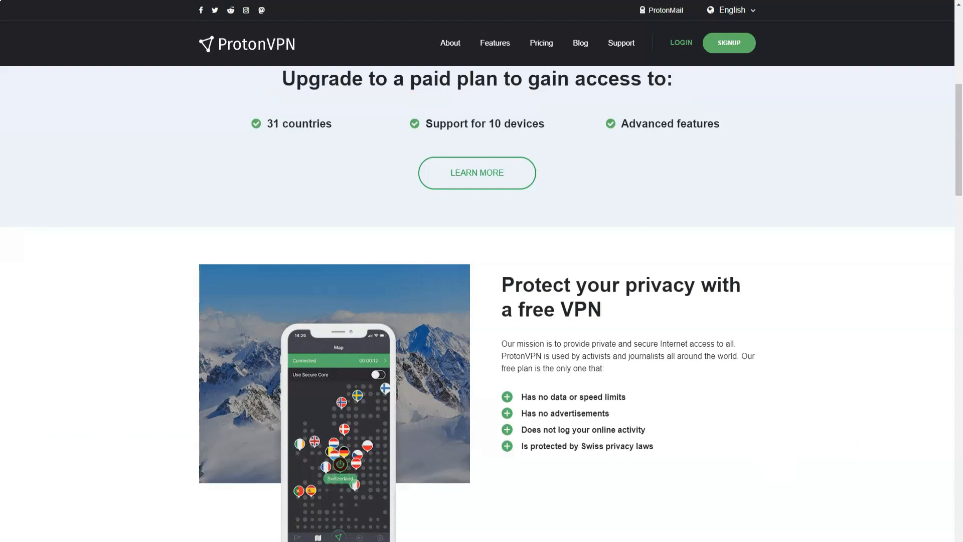
scroll(down, 3)
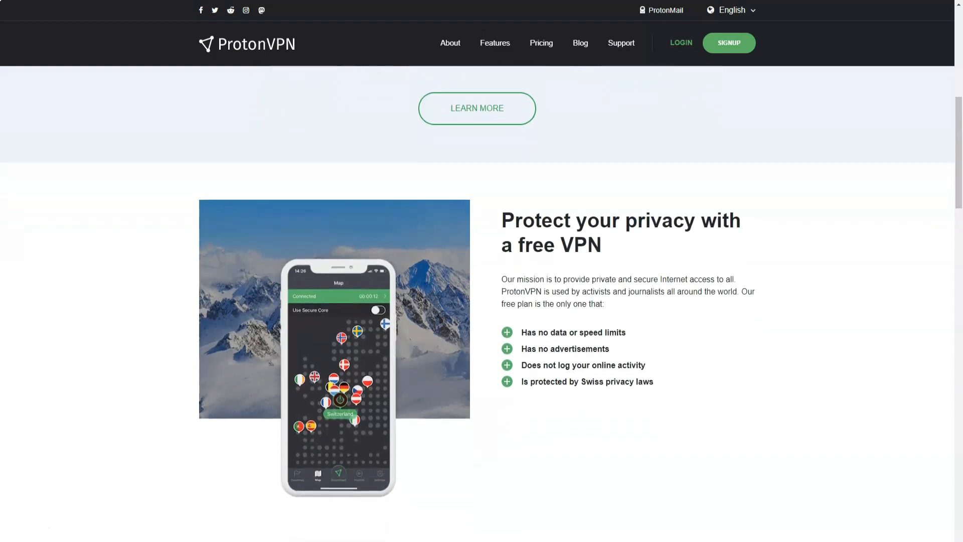
scroll(down, 3)
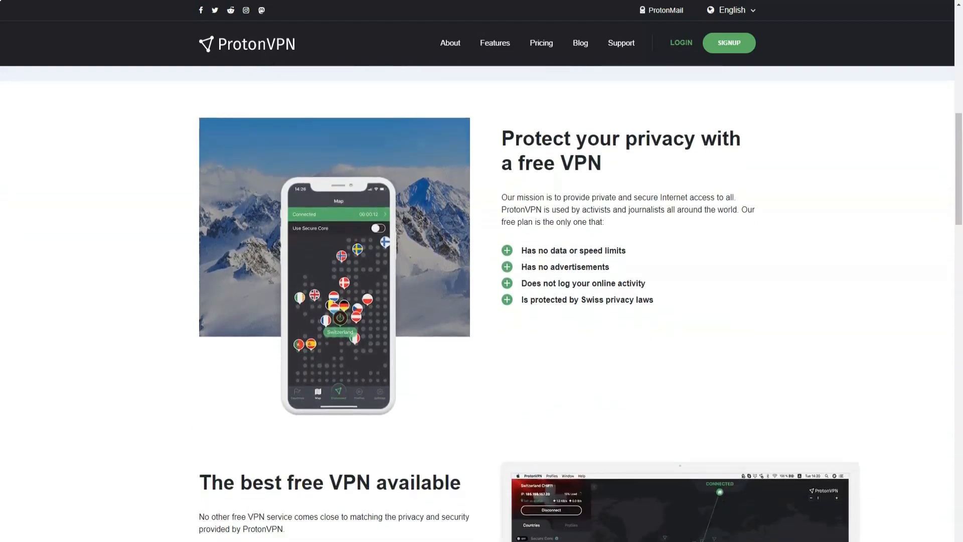
scroll(down, 3)
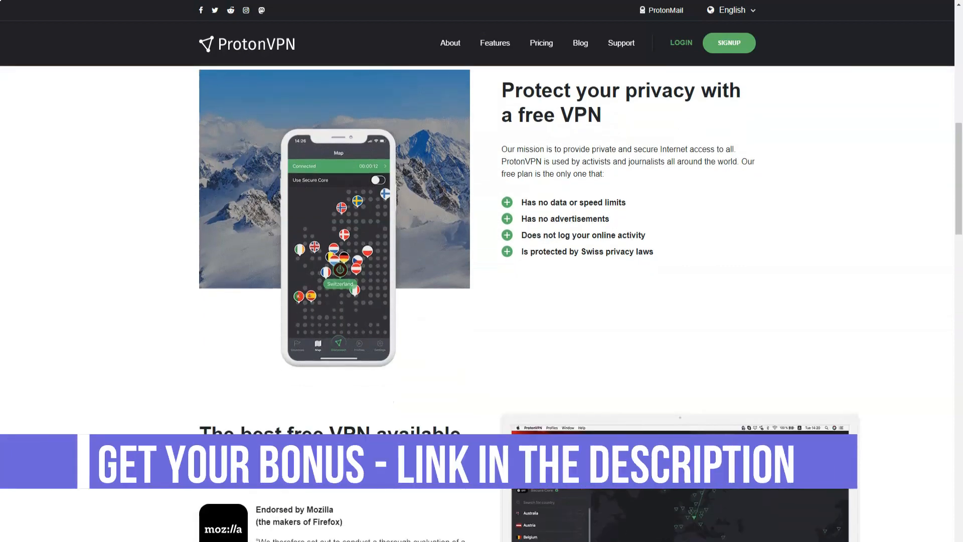
Continue to 'The best free VPN available' endorsements and 'Why we offer a free VPN'
scroll(down, 3)
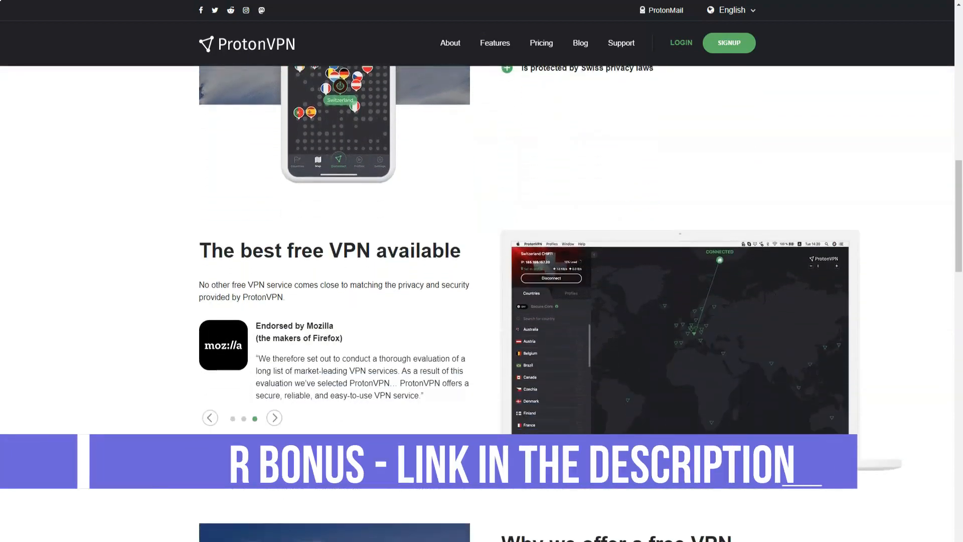
scroll(down, 3)
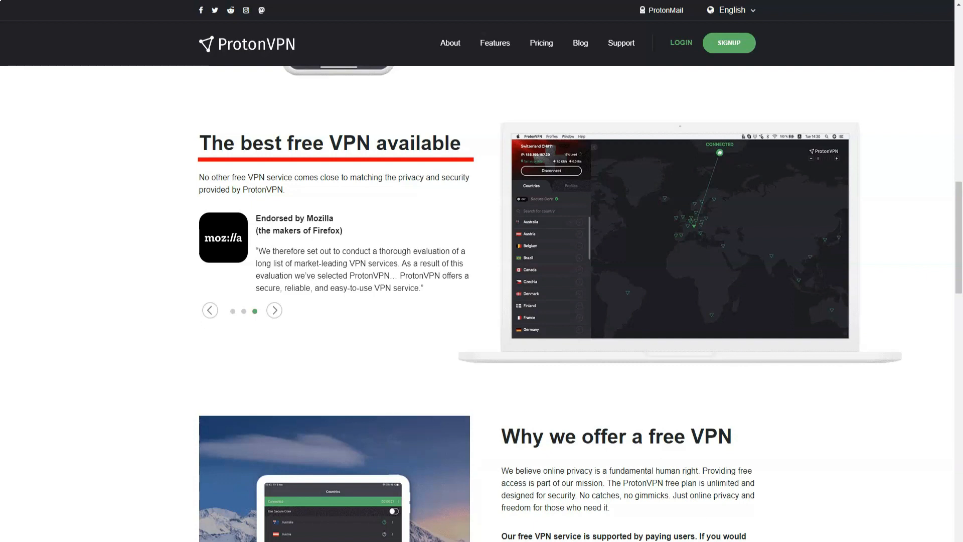
scroll(down, 3)
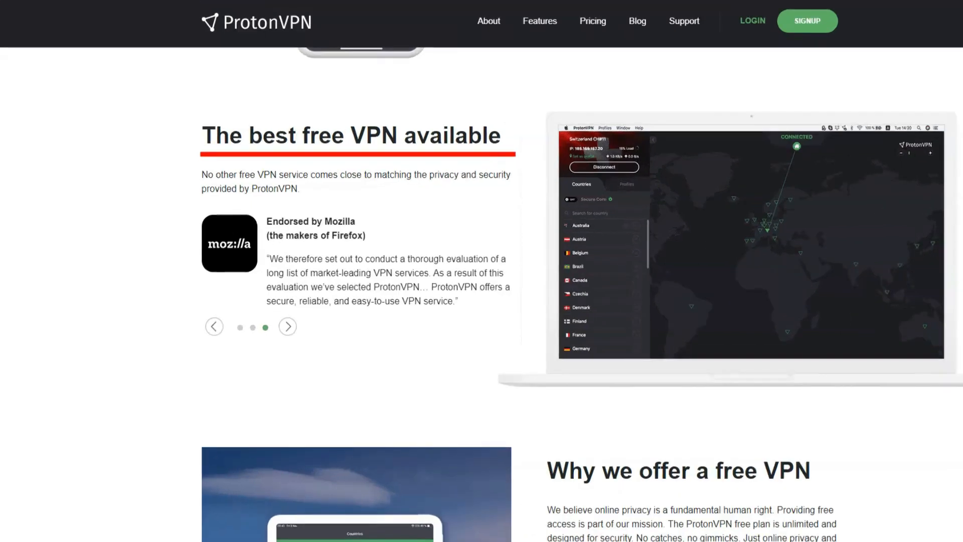
scroll(down, 3)
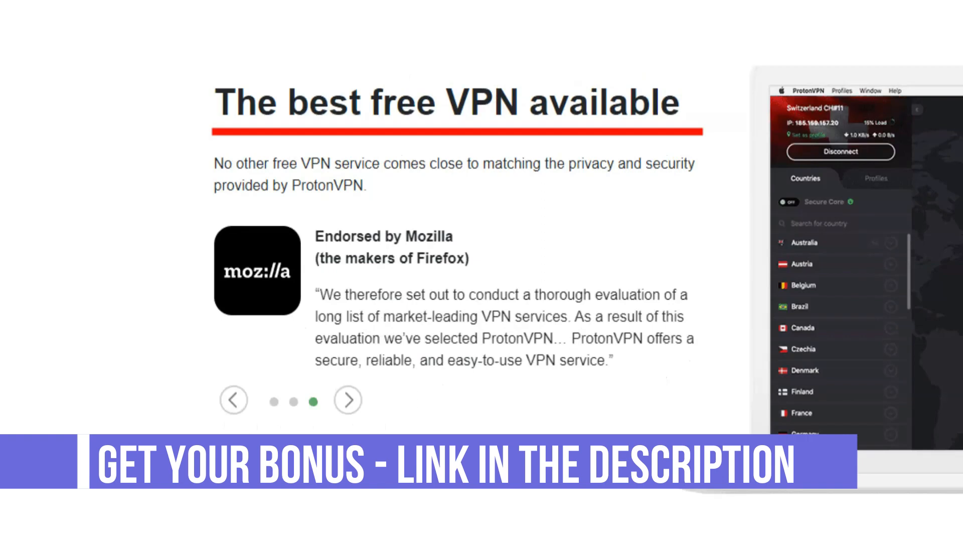
scroll(down, 3)
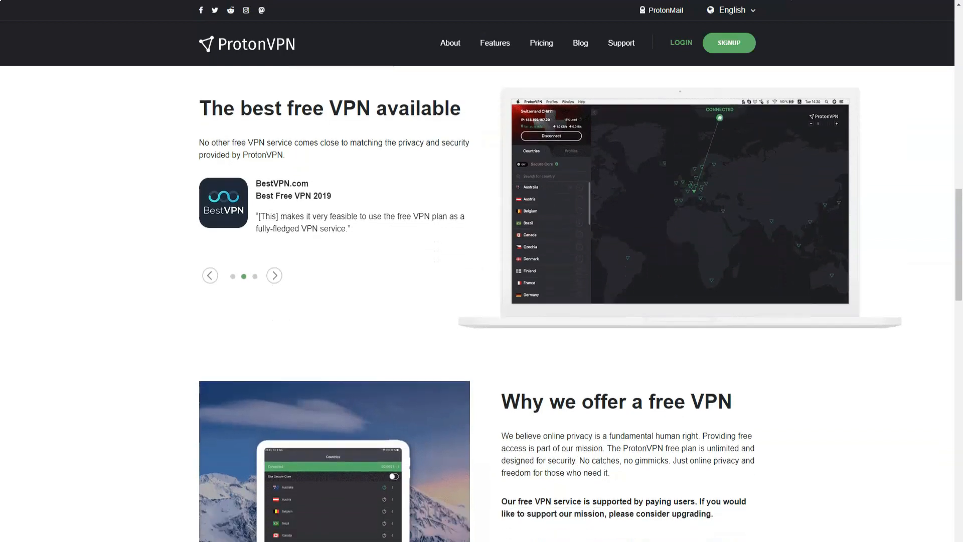
Scroll down past 'Why we offer a free VPN' to the ProtonVPN Plus premium feature cards
scroll(down, 3)
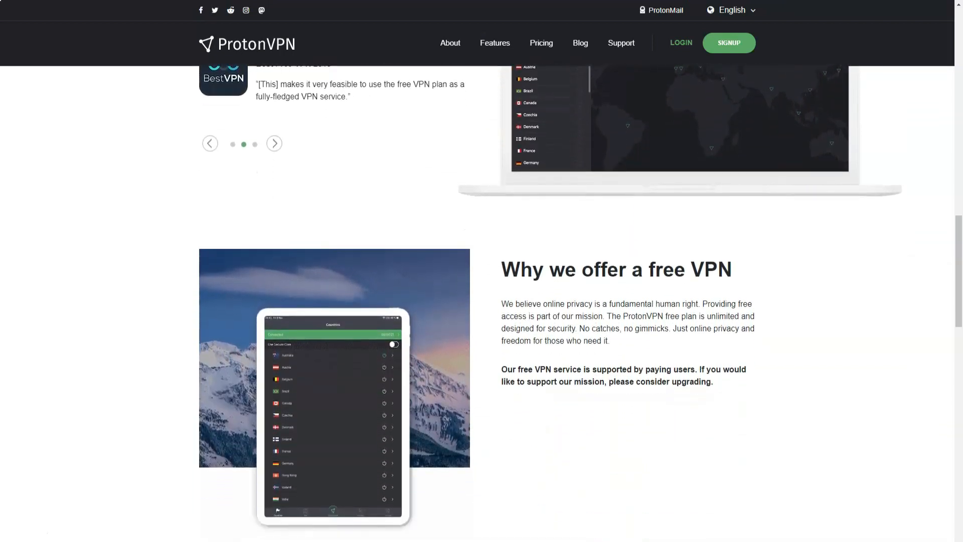
scroll(down, 3)
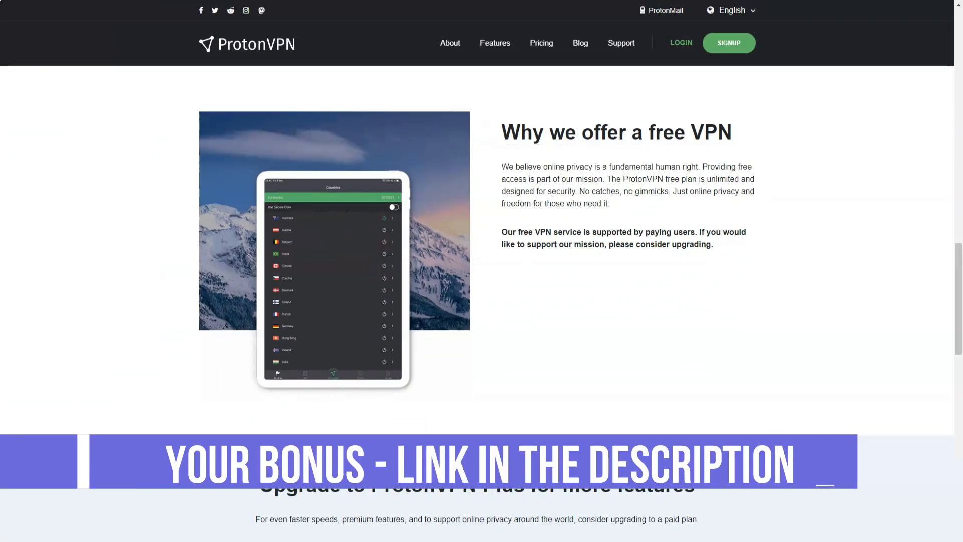
scroll(down, 3)
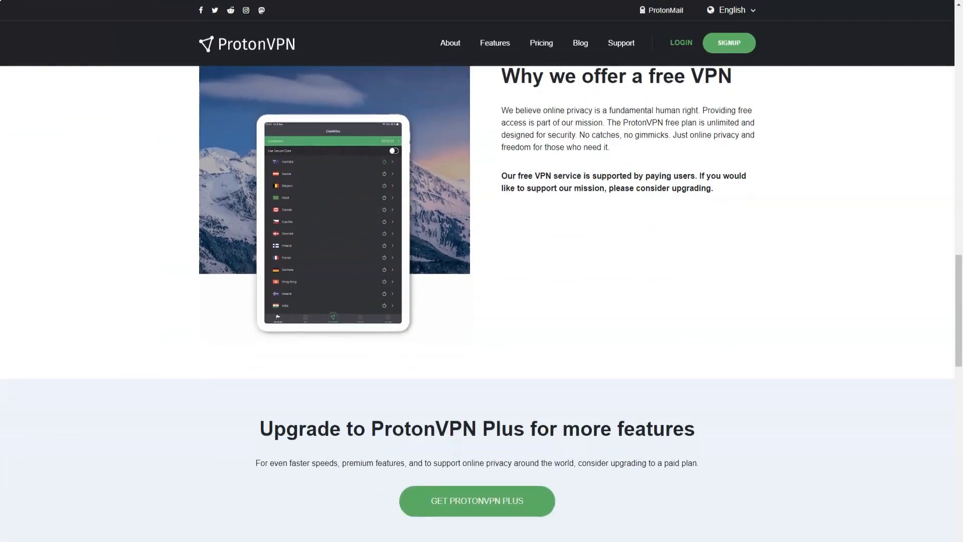
scroll(down, 3)
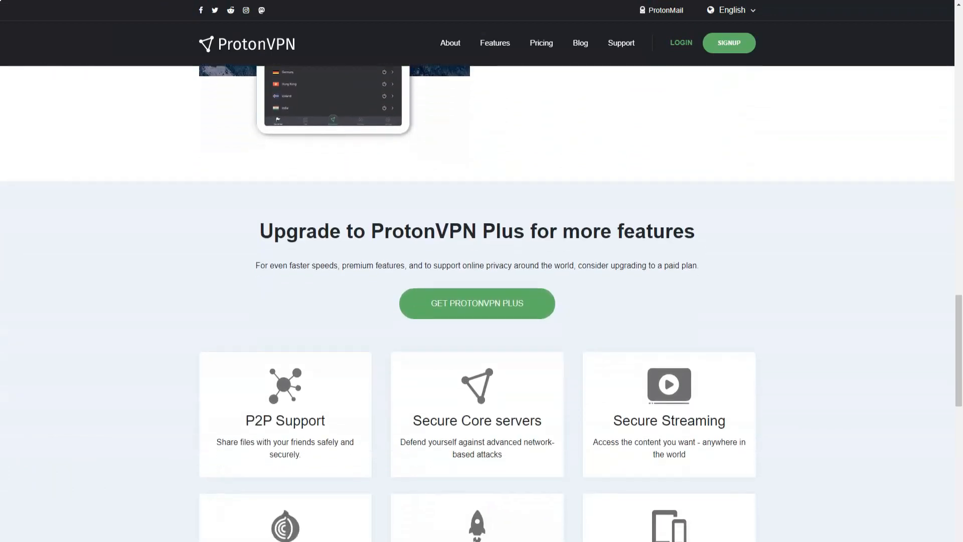